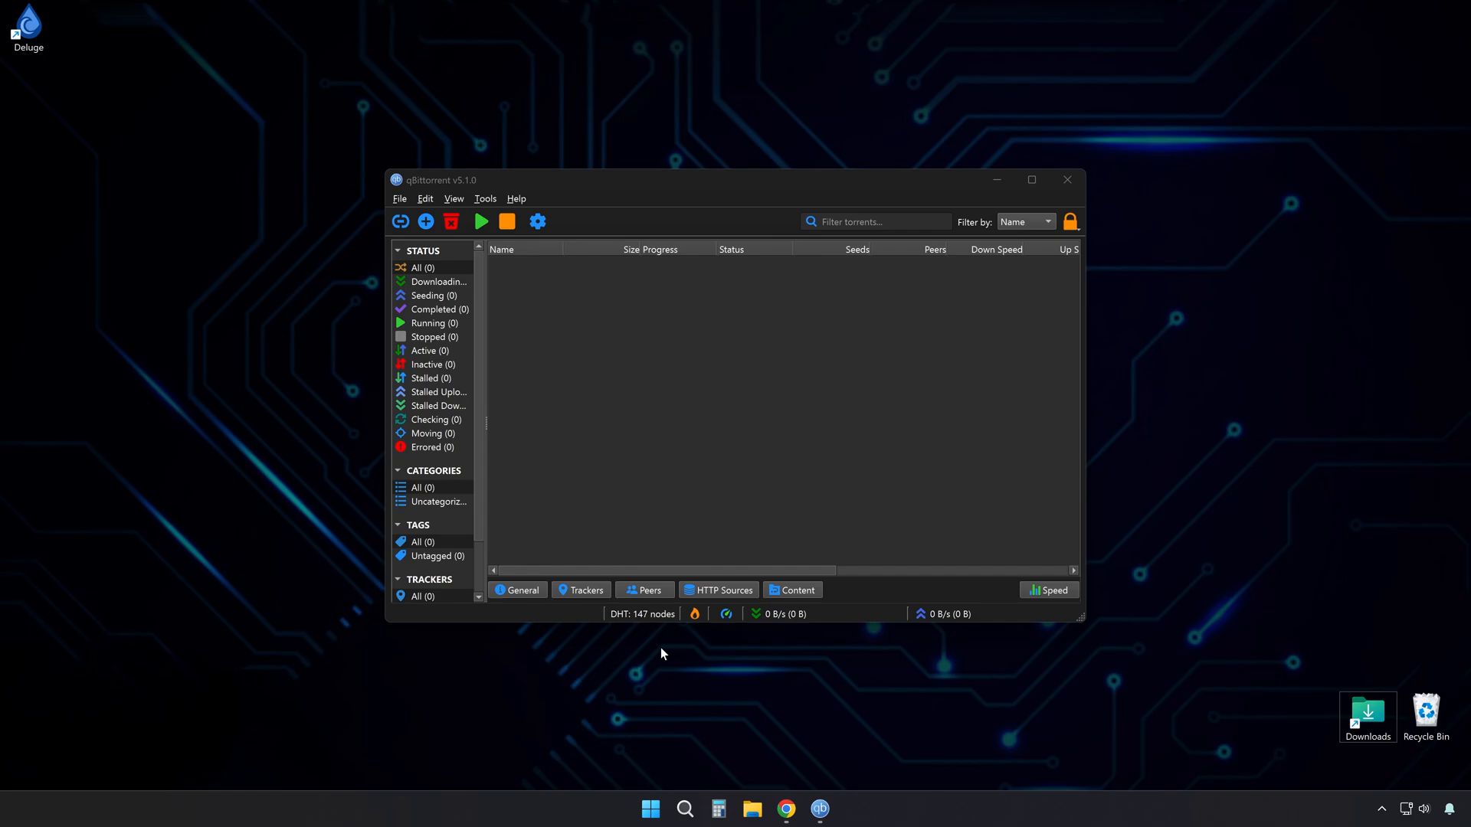
{"action": "mouse_move", "coordinate": [671, 732]}
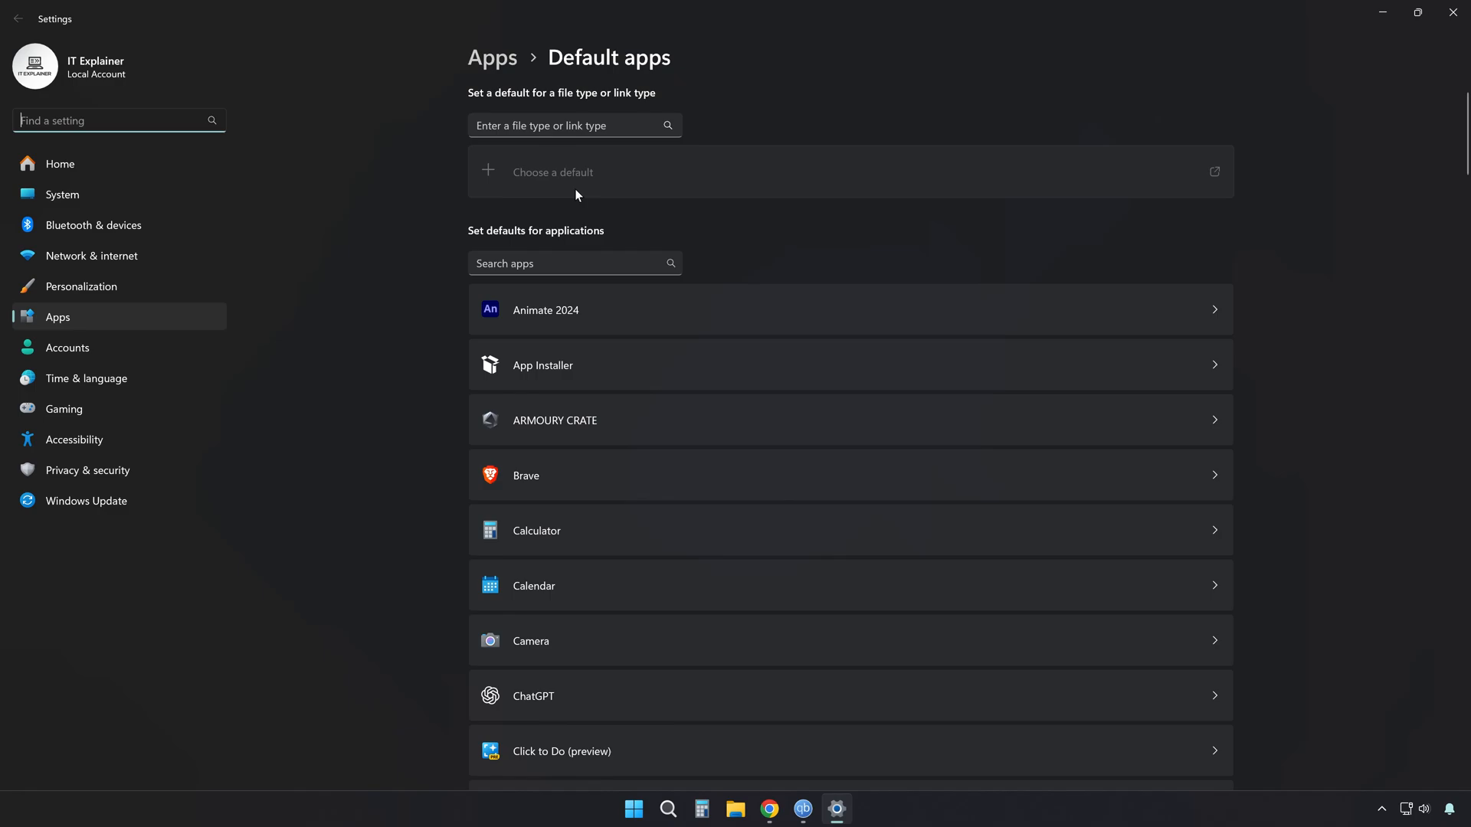
Step: Set qBittorrent as the default app for .torrent files and magnet links in Default apps
{"action": "type", "text": "torrent"}
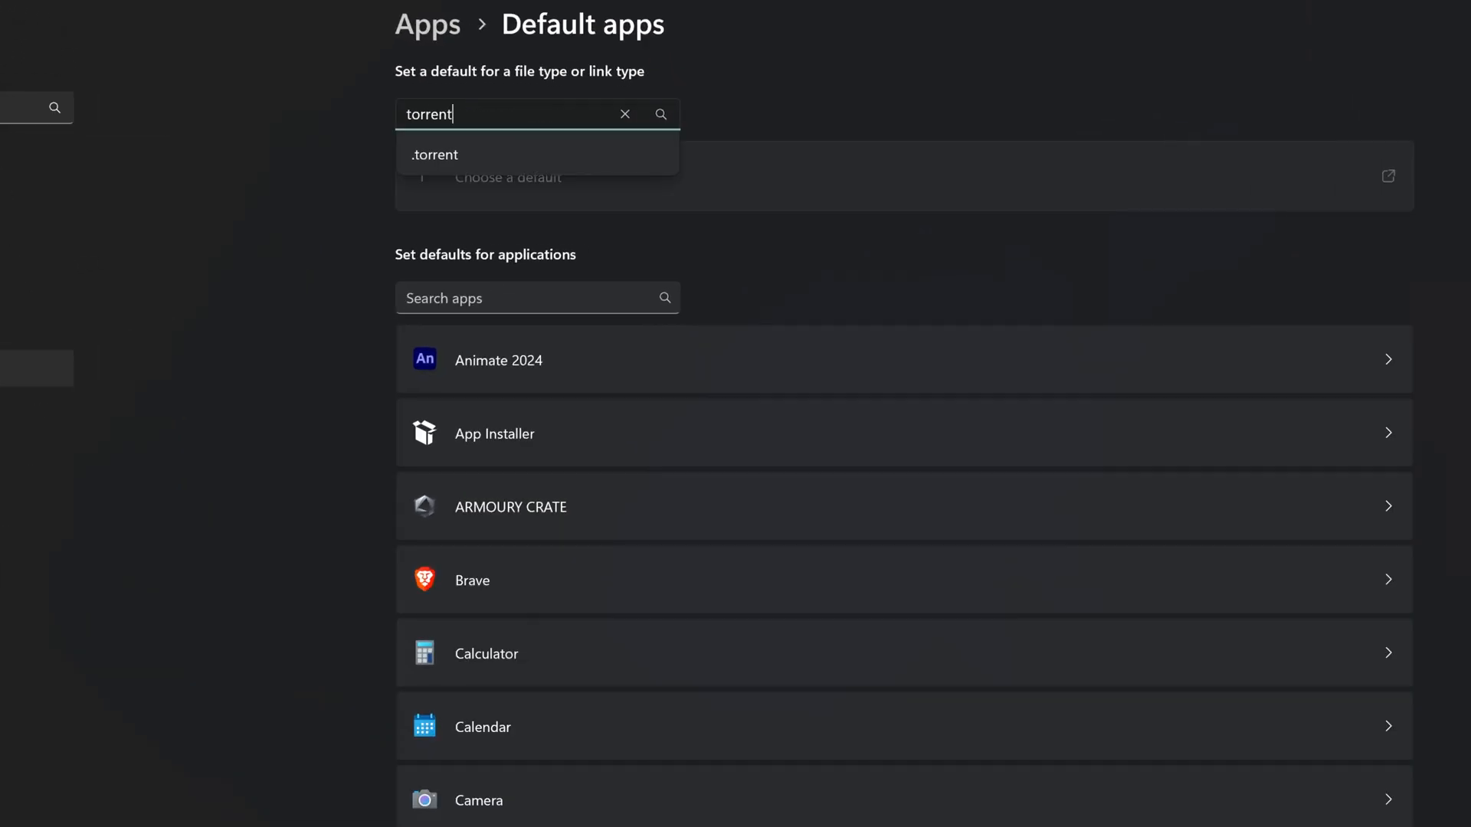
{"action": "left_click", "coordinate": [433, 155]}
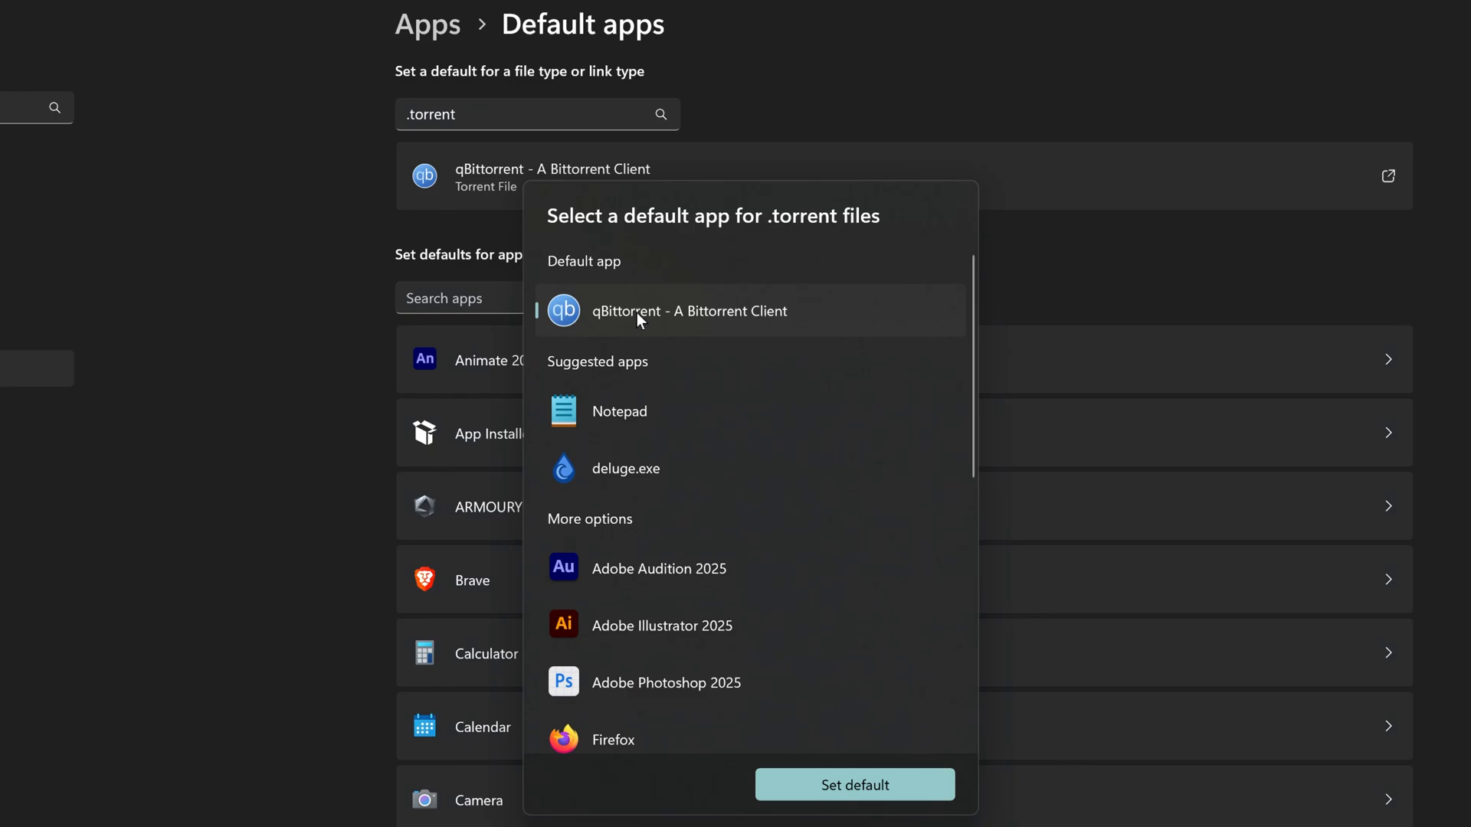
{"action": "mouse_move", "coordinate": [853, 720]}
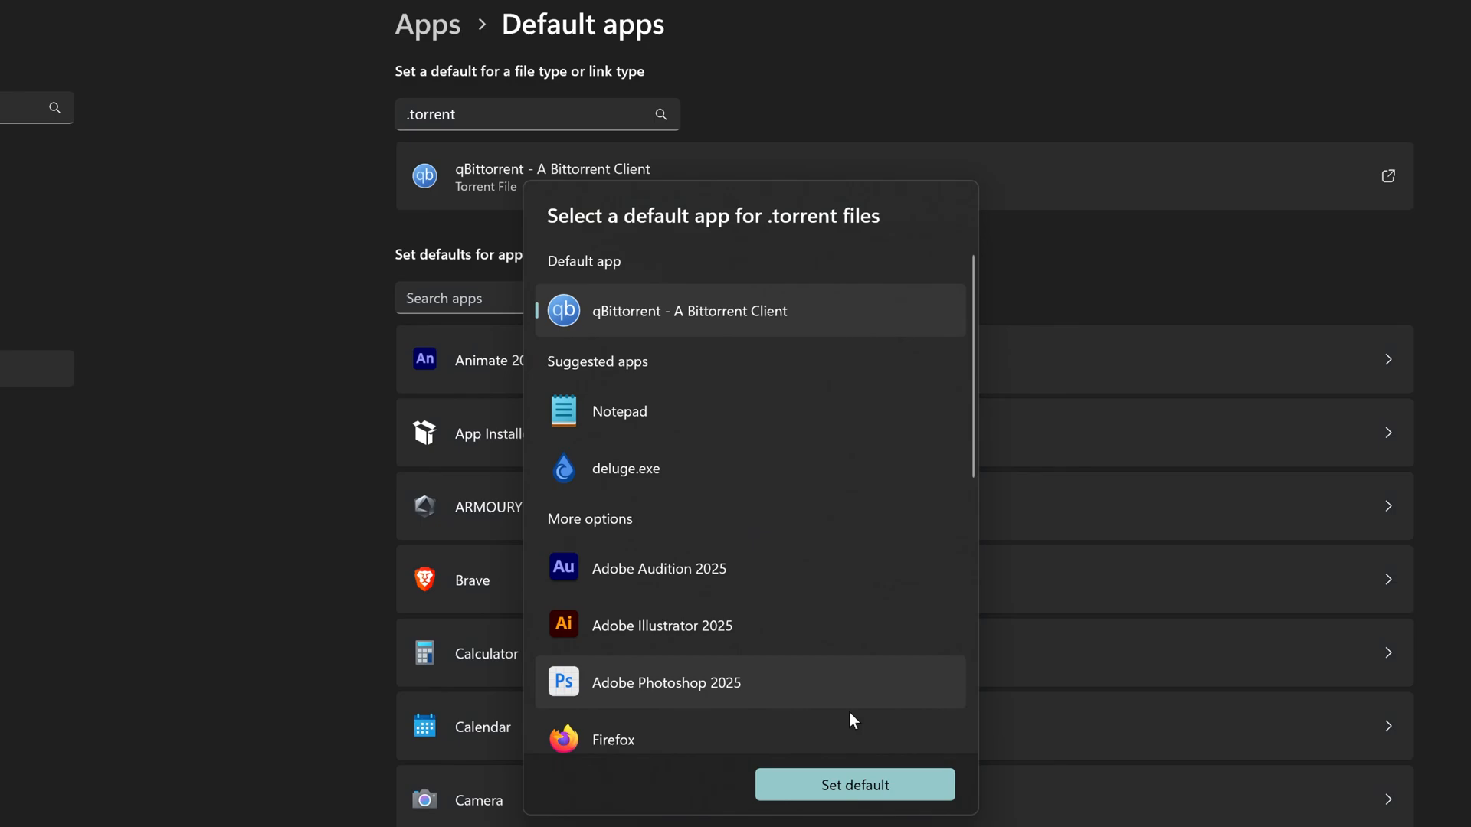
{"action": "type", "text": "magne"}
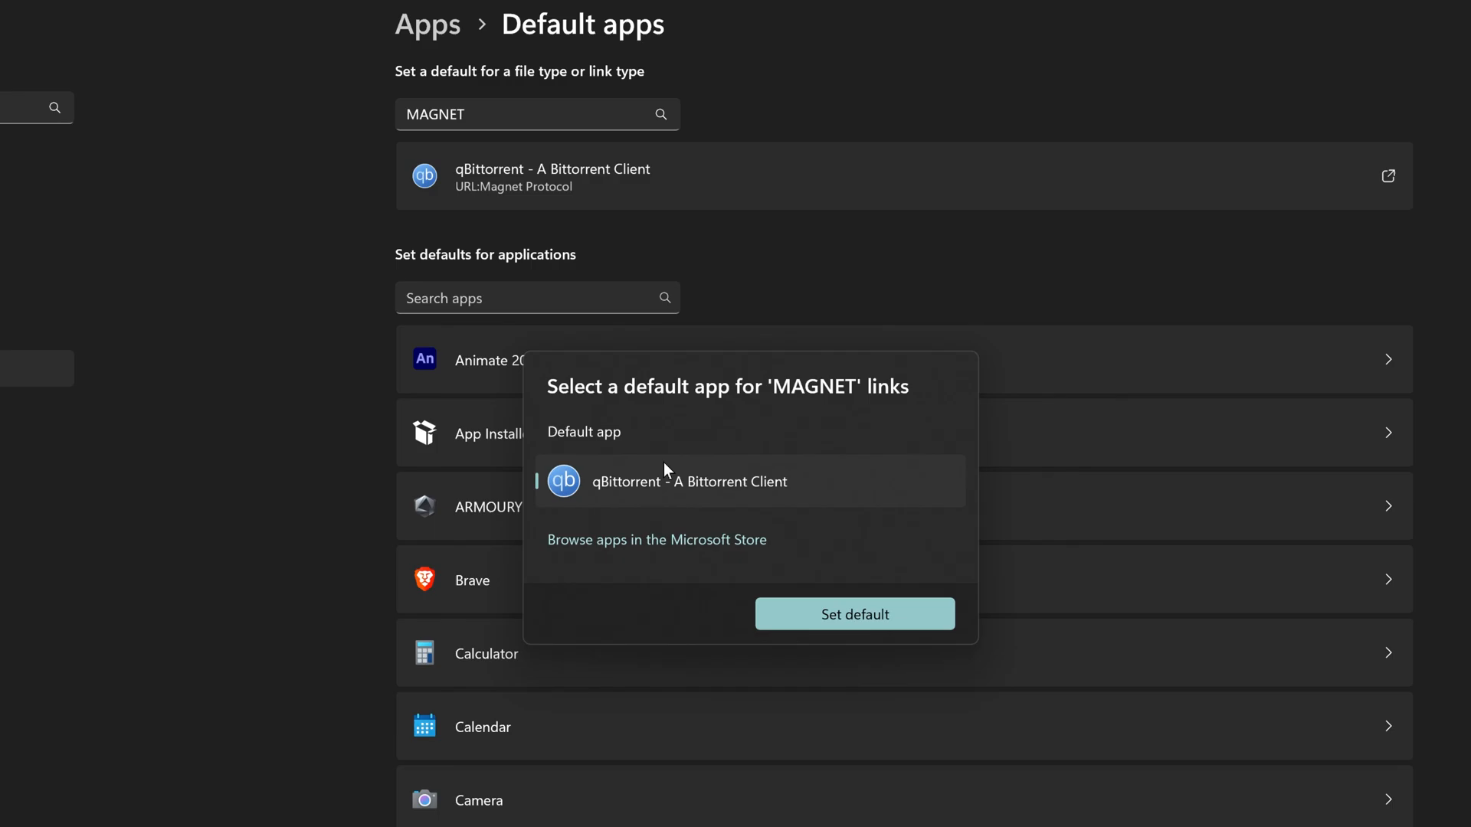
{"action": "left_click", "coordinate": [854, 614]}
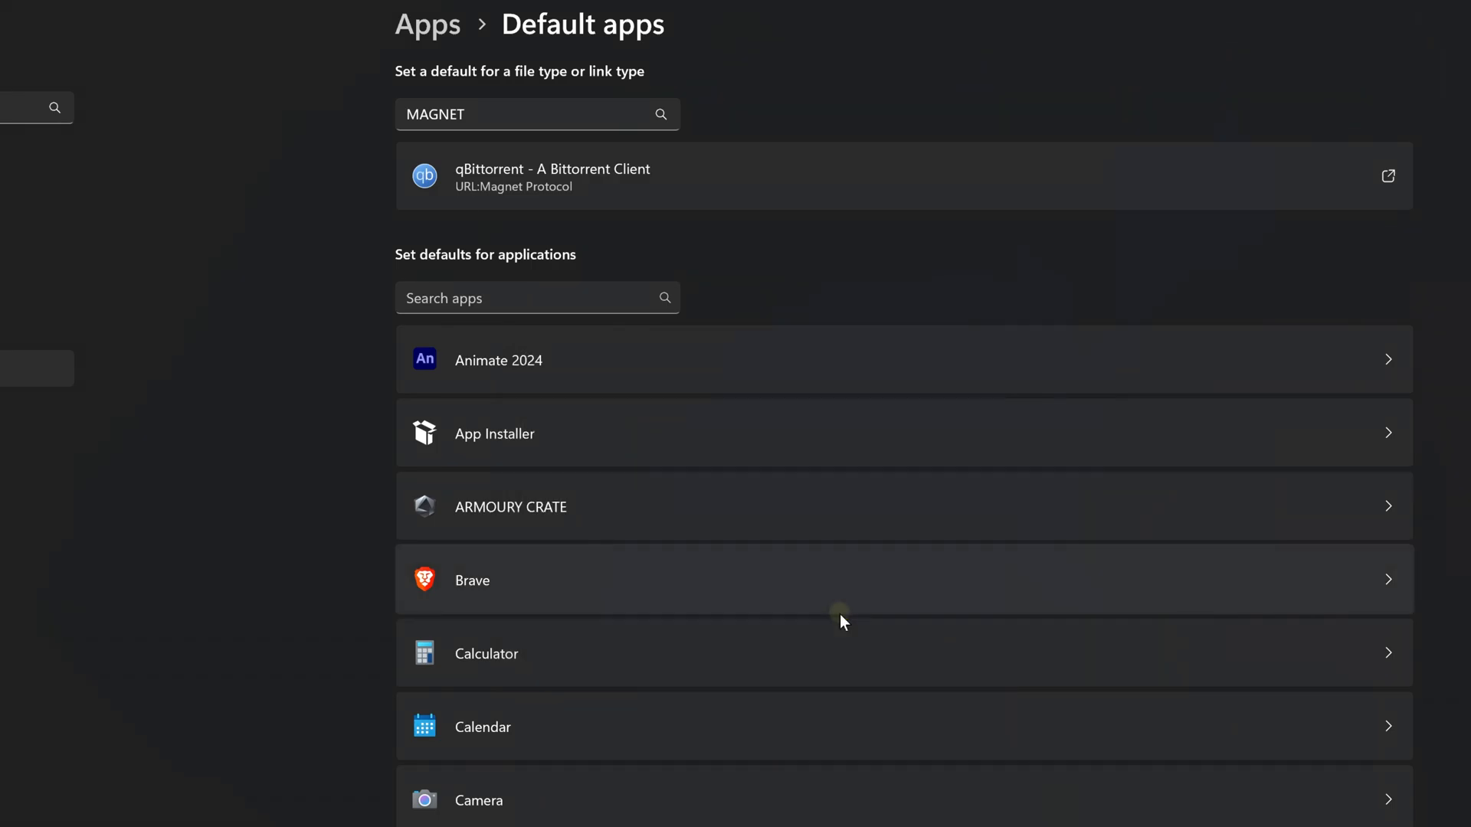
Step: Launch Registry Editor via Win+X > Run with the regedit command
{"action": "right_click", "coordinate": [667, 809]}
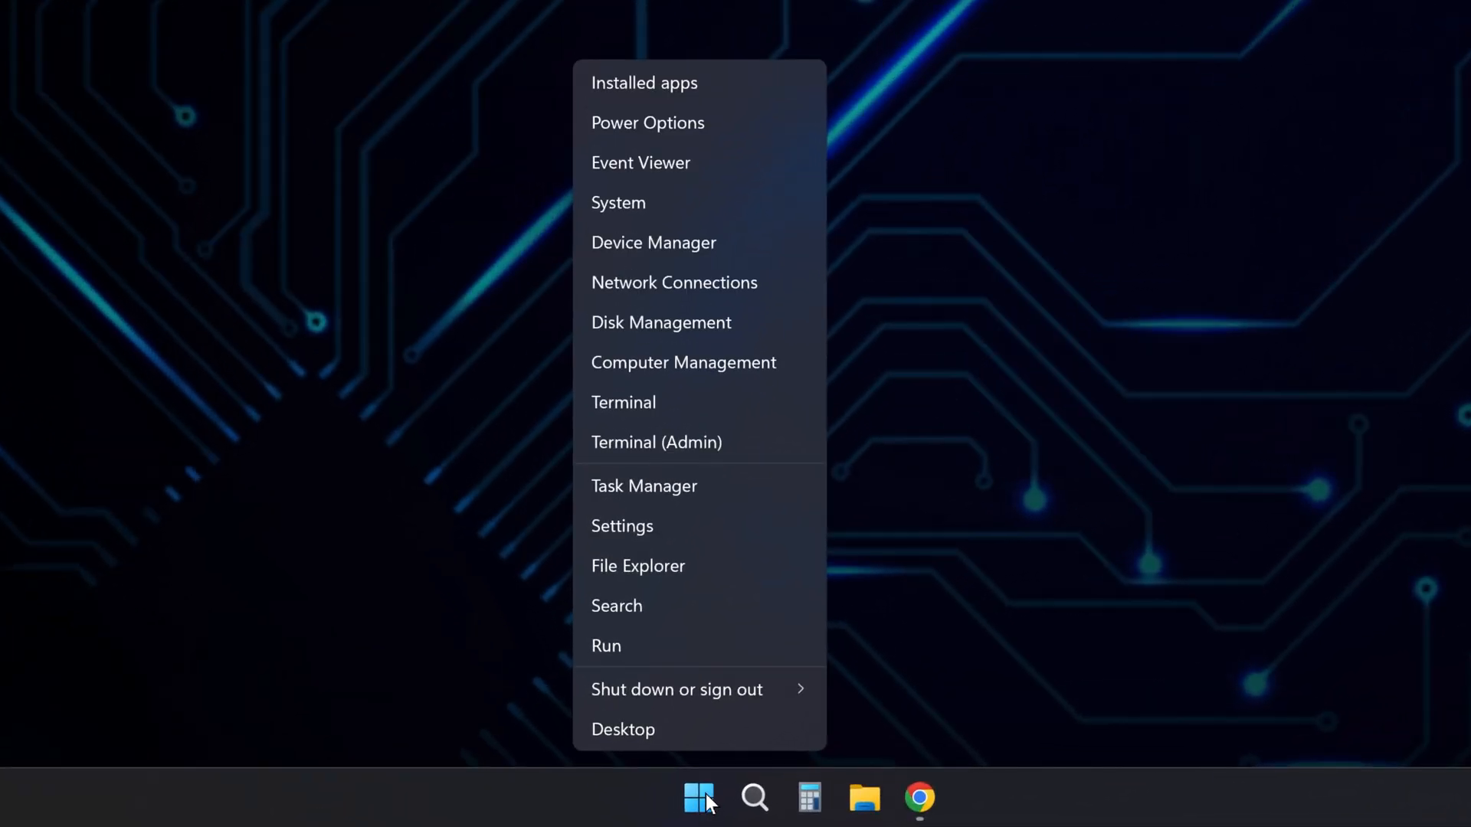
{"action": "left_click", "coordinate": [607, 645]}
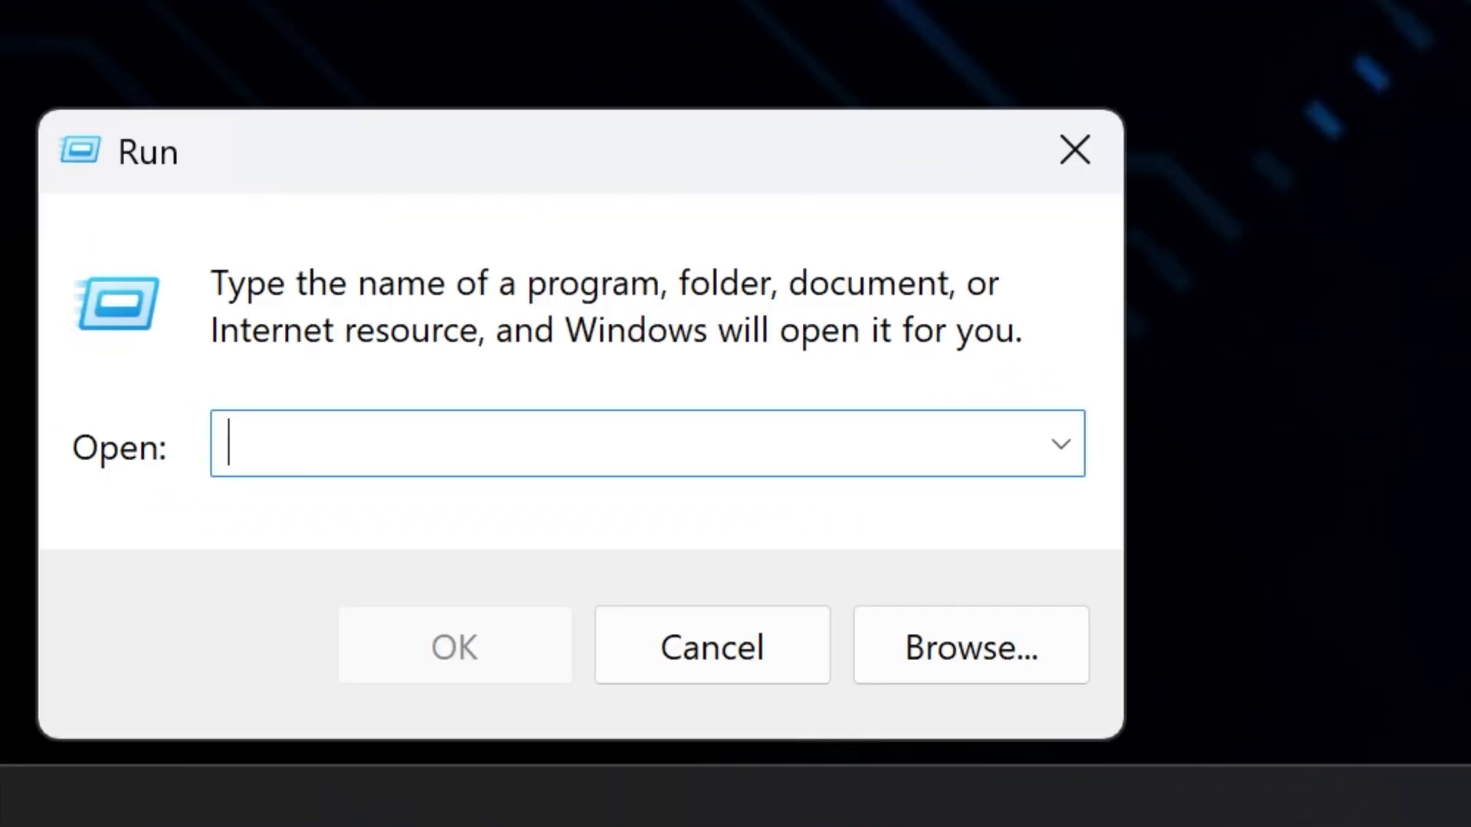
{"action": "type", "text": "regedit"}
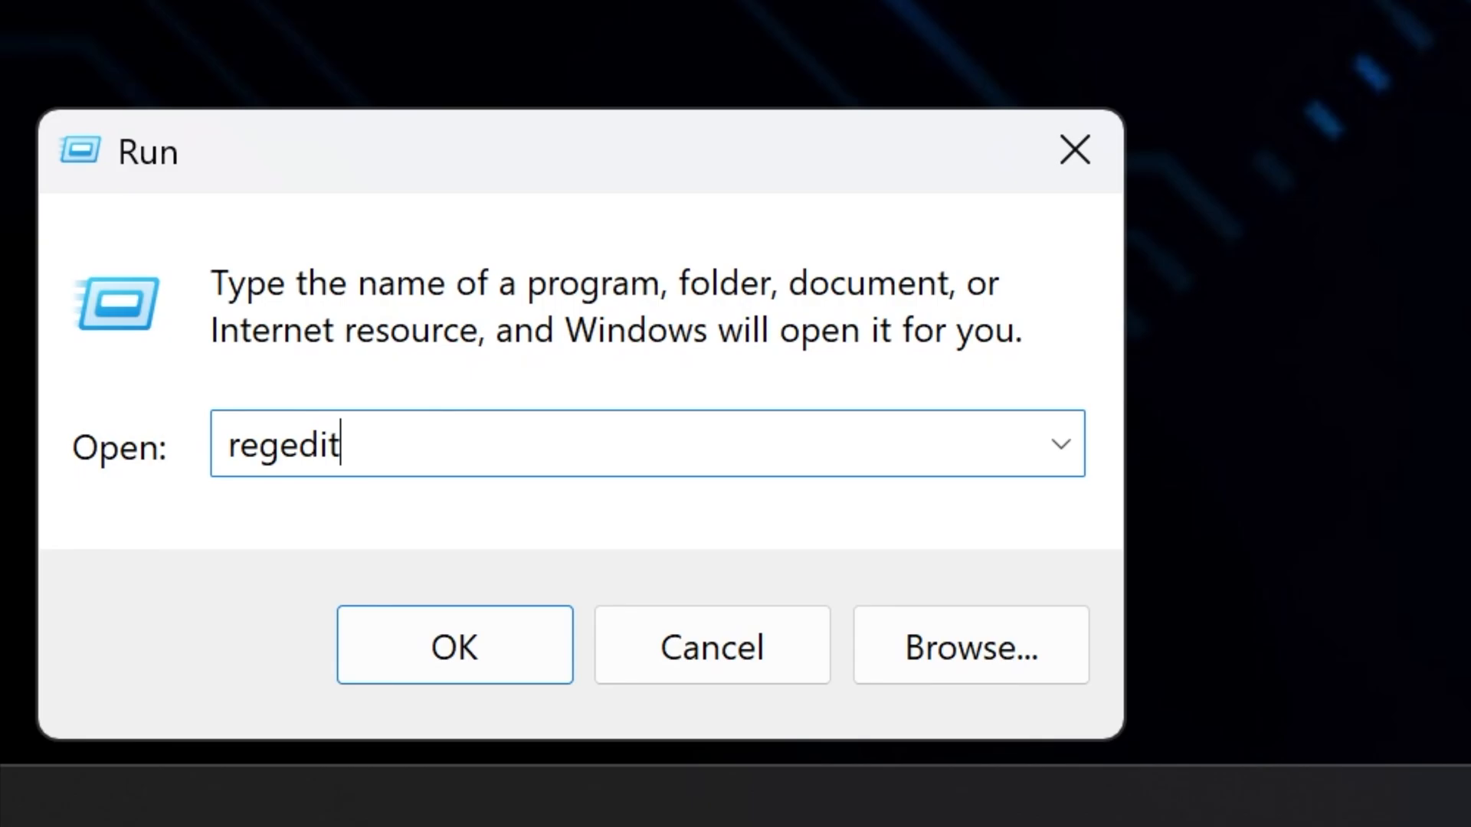
{"action": "left_click", "coordinate": [453, 645]}
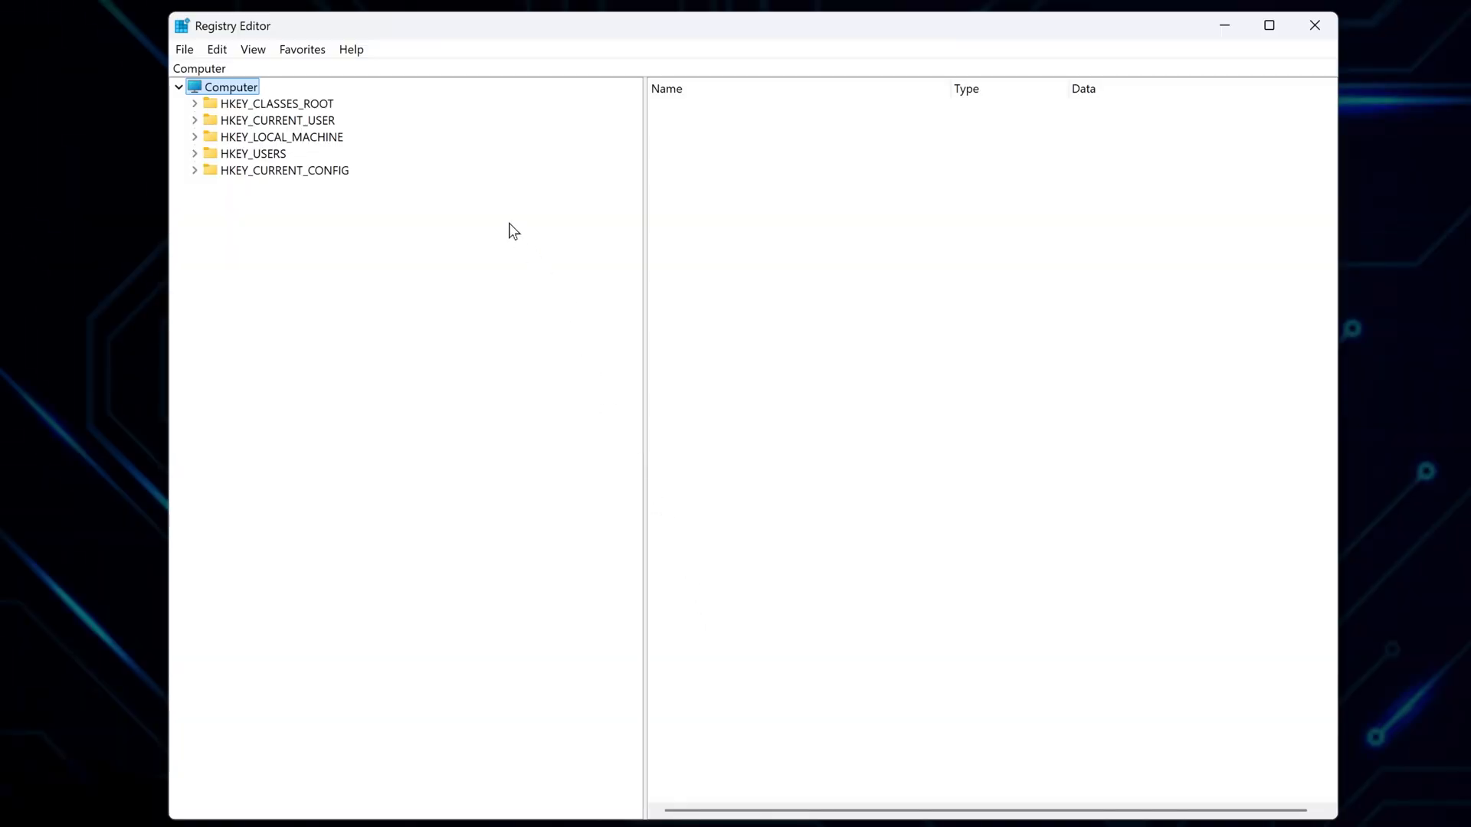
Step: Navigate HKEY_CLASSES_ROOT > Magnet > shell > open to the command key still pointing to deluge.exe
{"action": "left_click", "coordinate": [277, 103]}
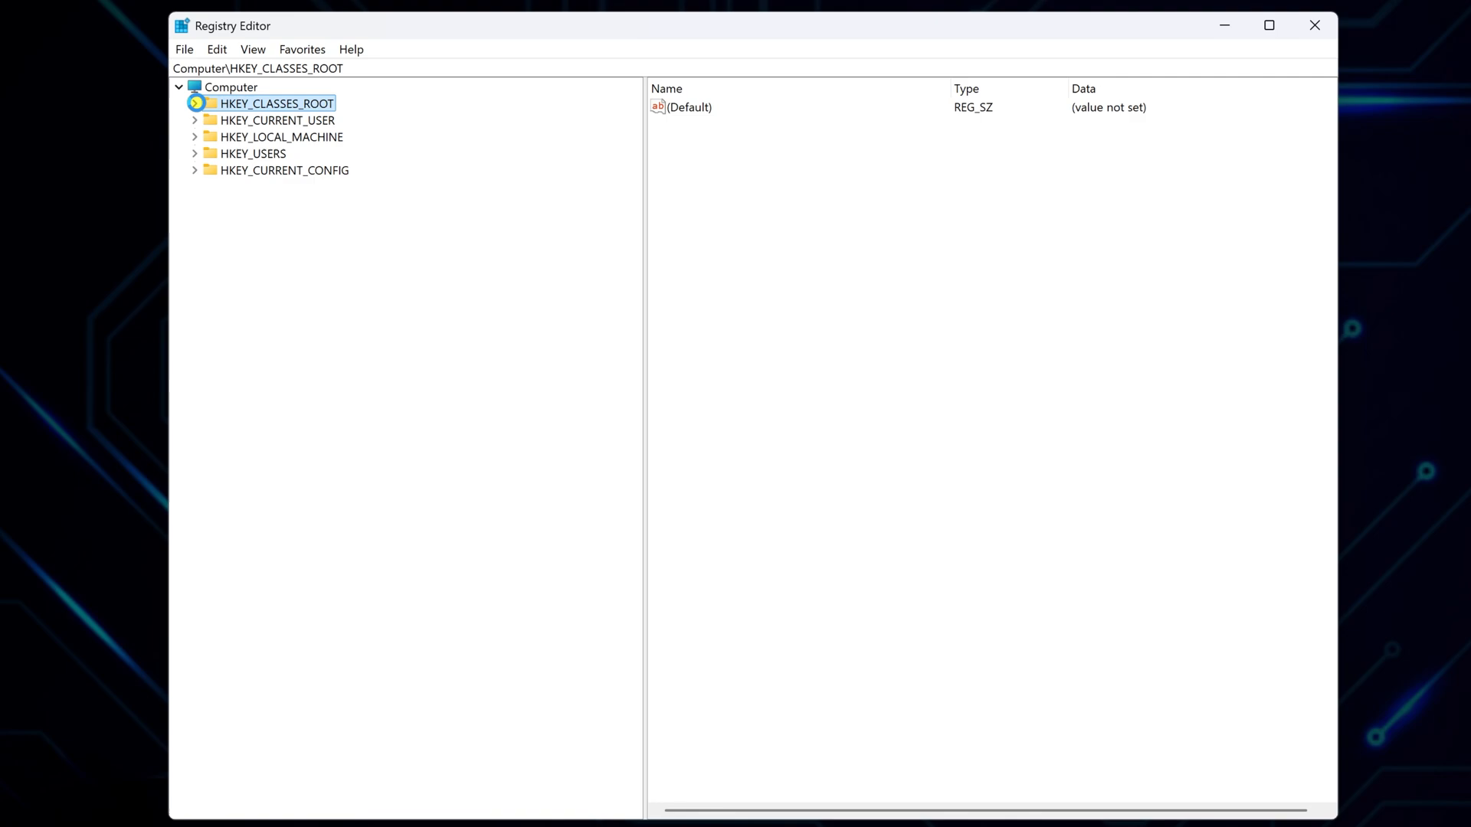
{"action": "left_click", "coordinate": [178, 86]}
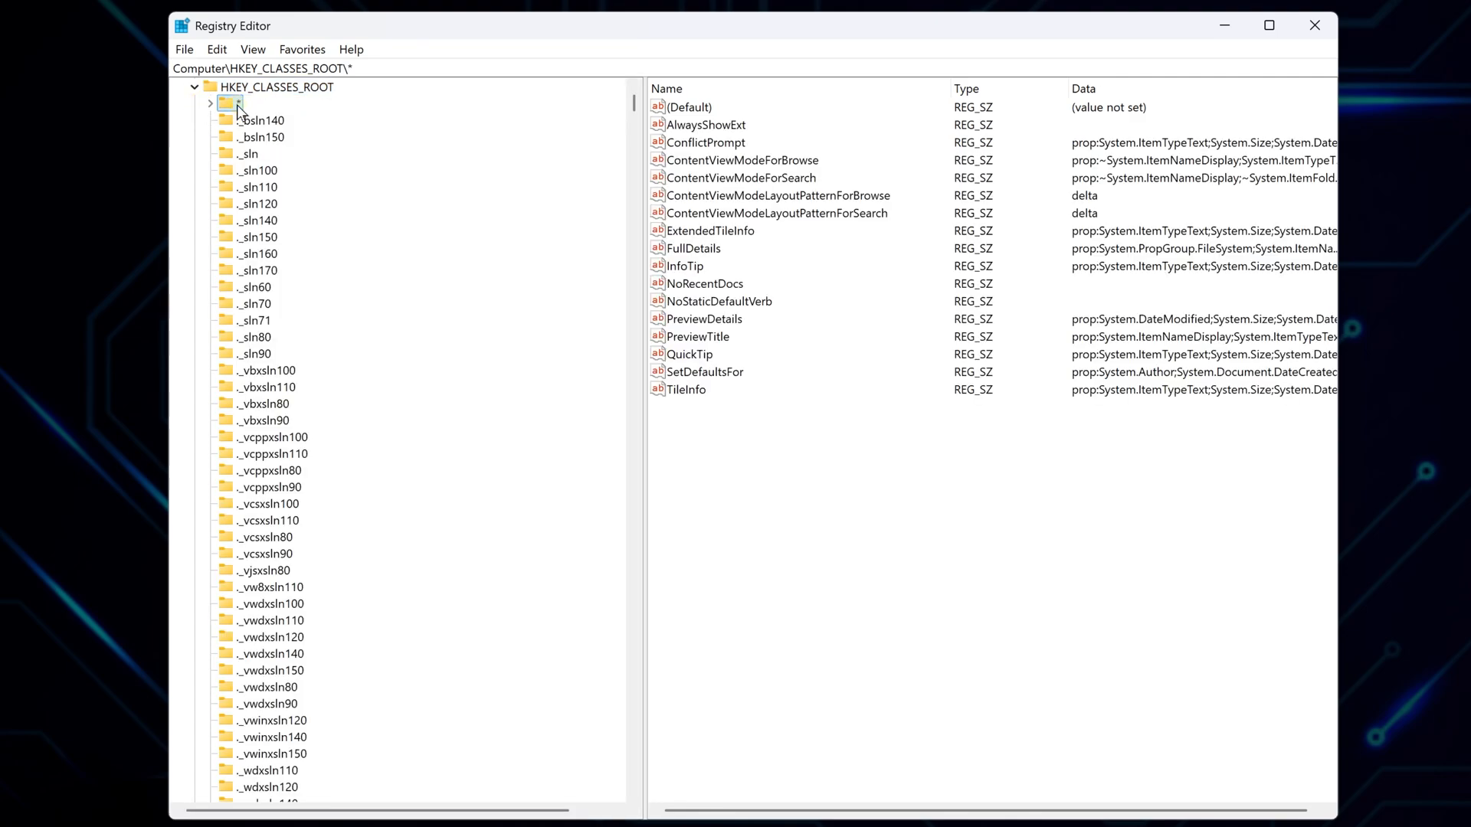
{"action": "left_click", "coordinate": [254, 787]}
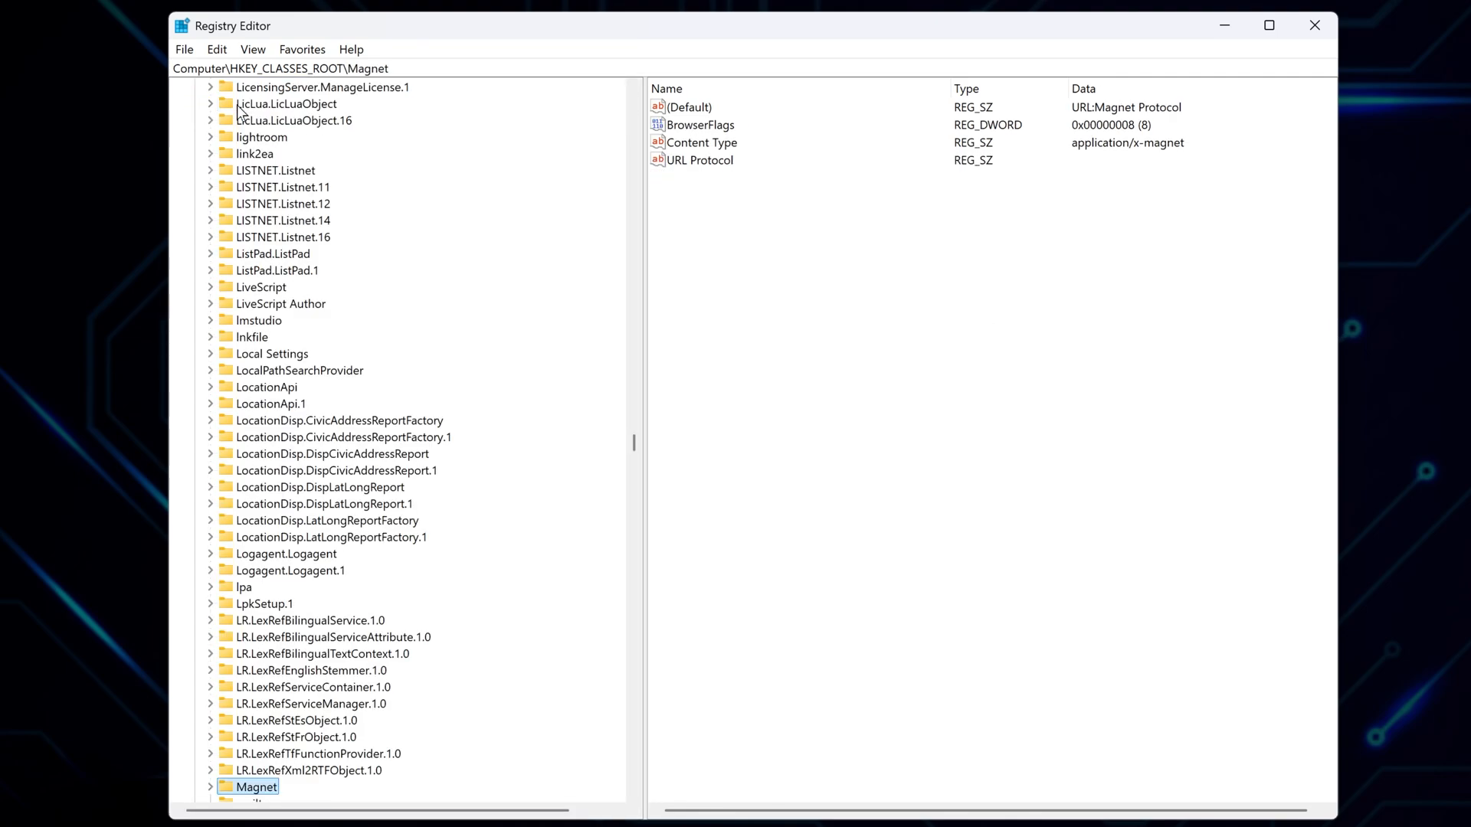
{"action": "scroll", "scroll_direction": "down", "scroll_amount": 3}
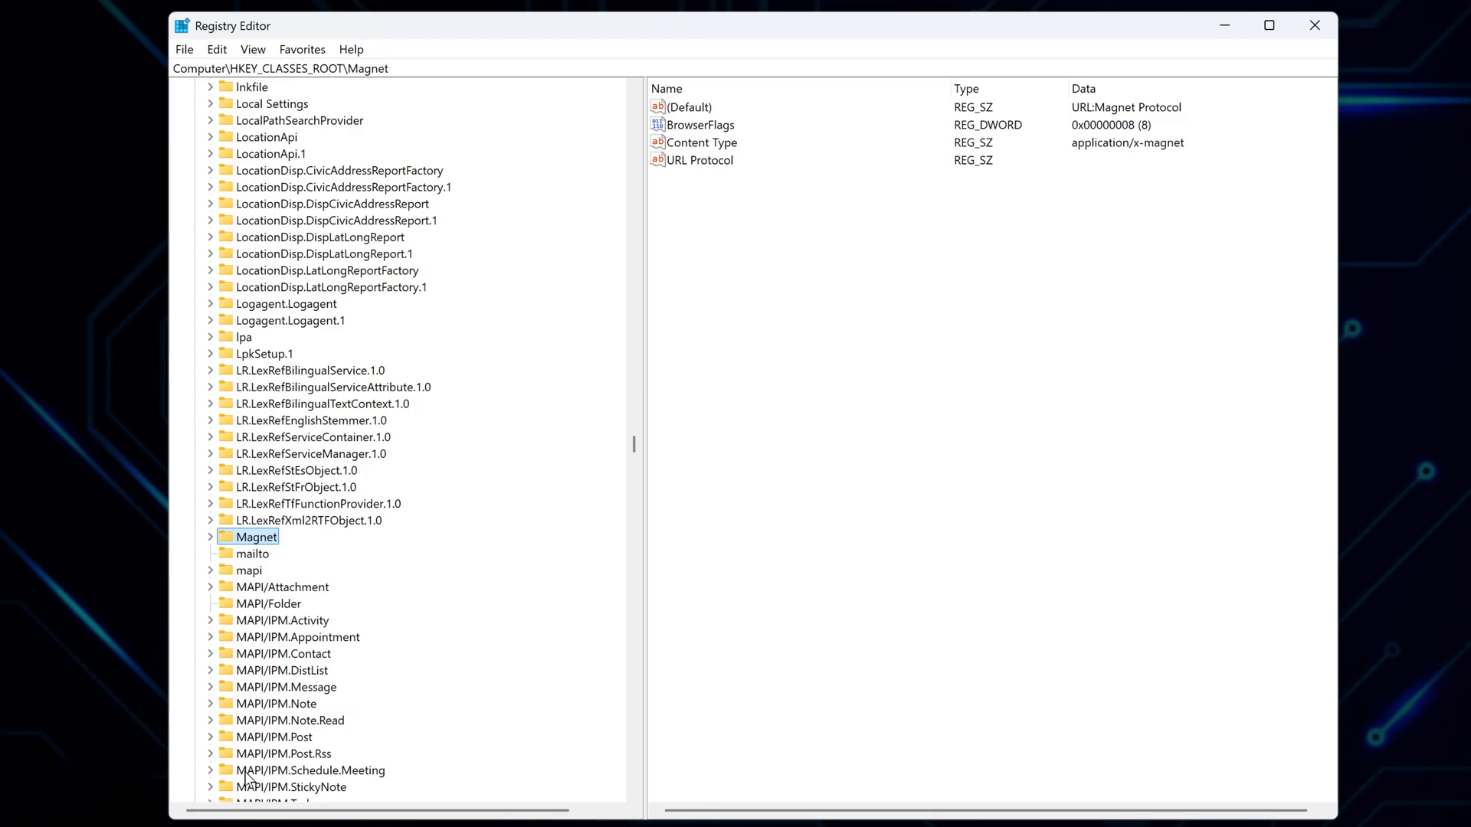
{"action": "left_click", "coordinate": [210, 536]}
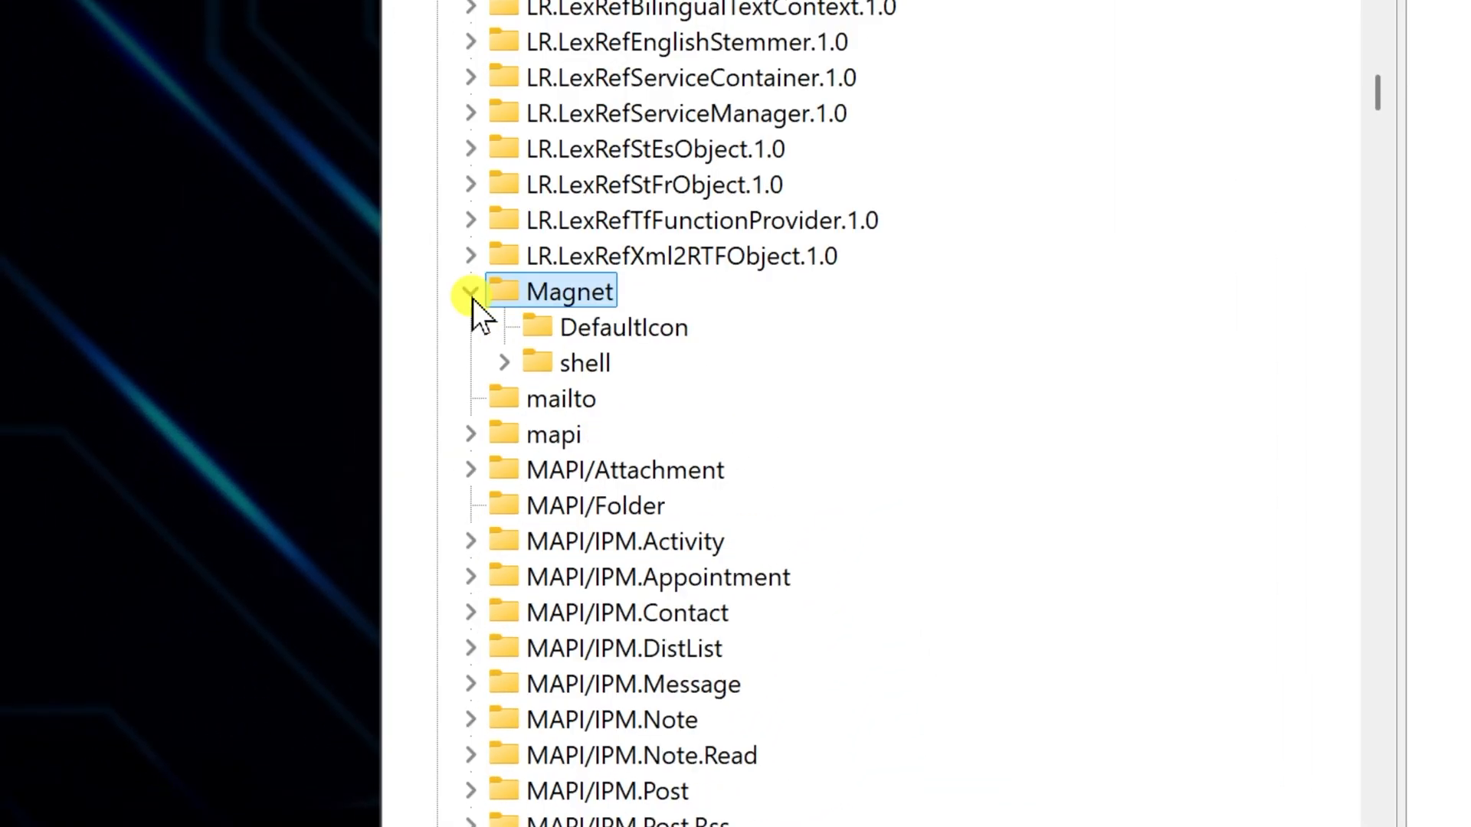
{"action": "left_click", "coordinate": [504, 363]}
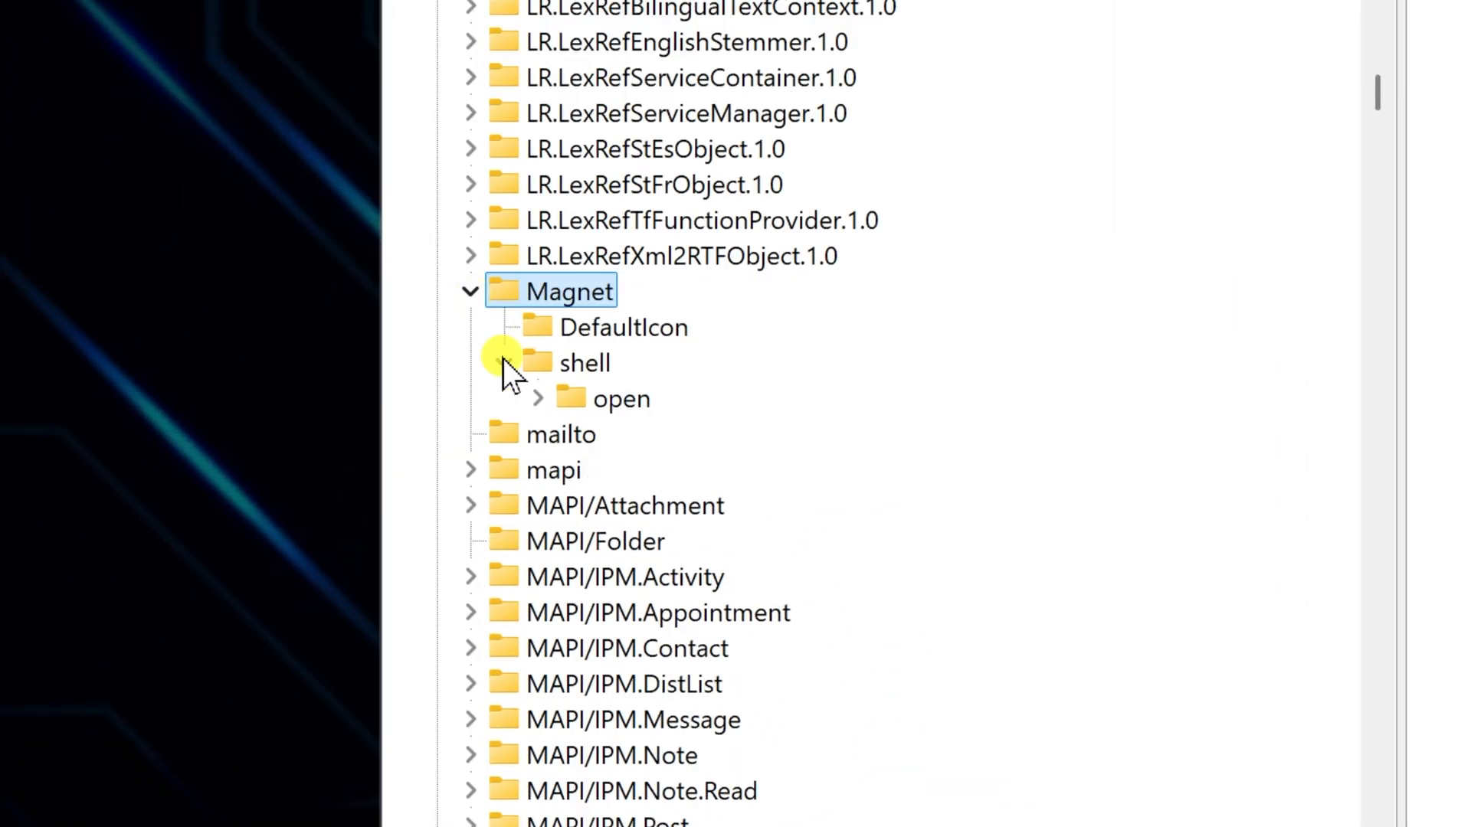
{"action": "left_click", "coordinate": [504, 364]}
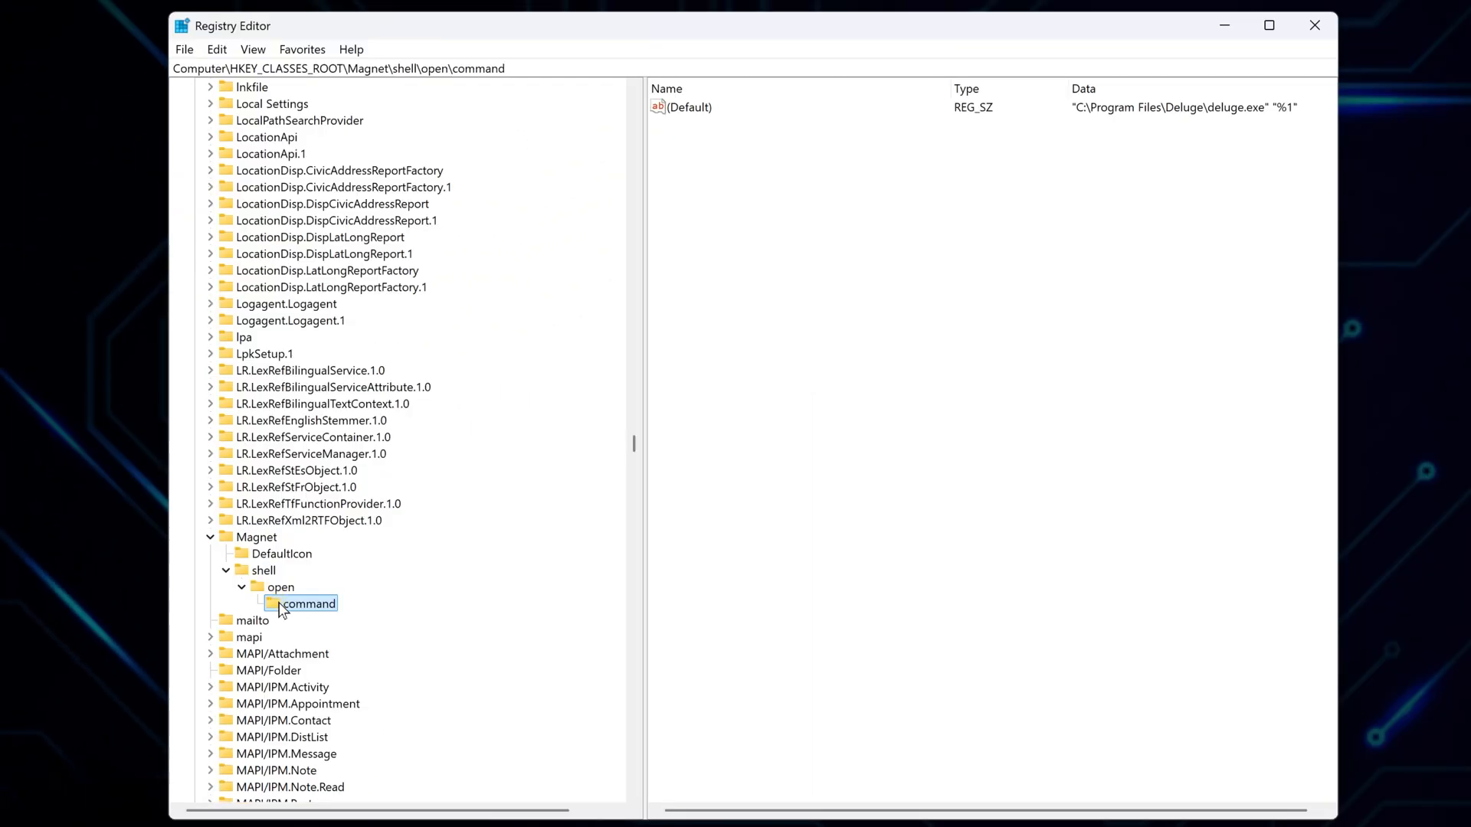
{"action": "mouse_move", "coordinate": [739, 110]}
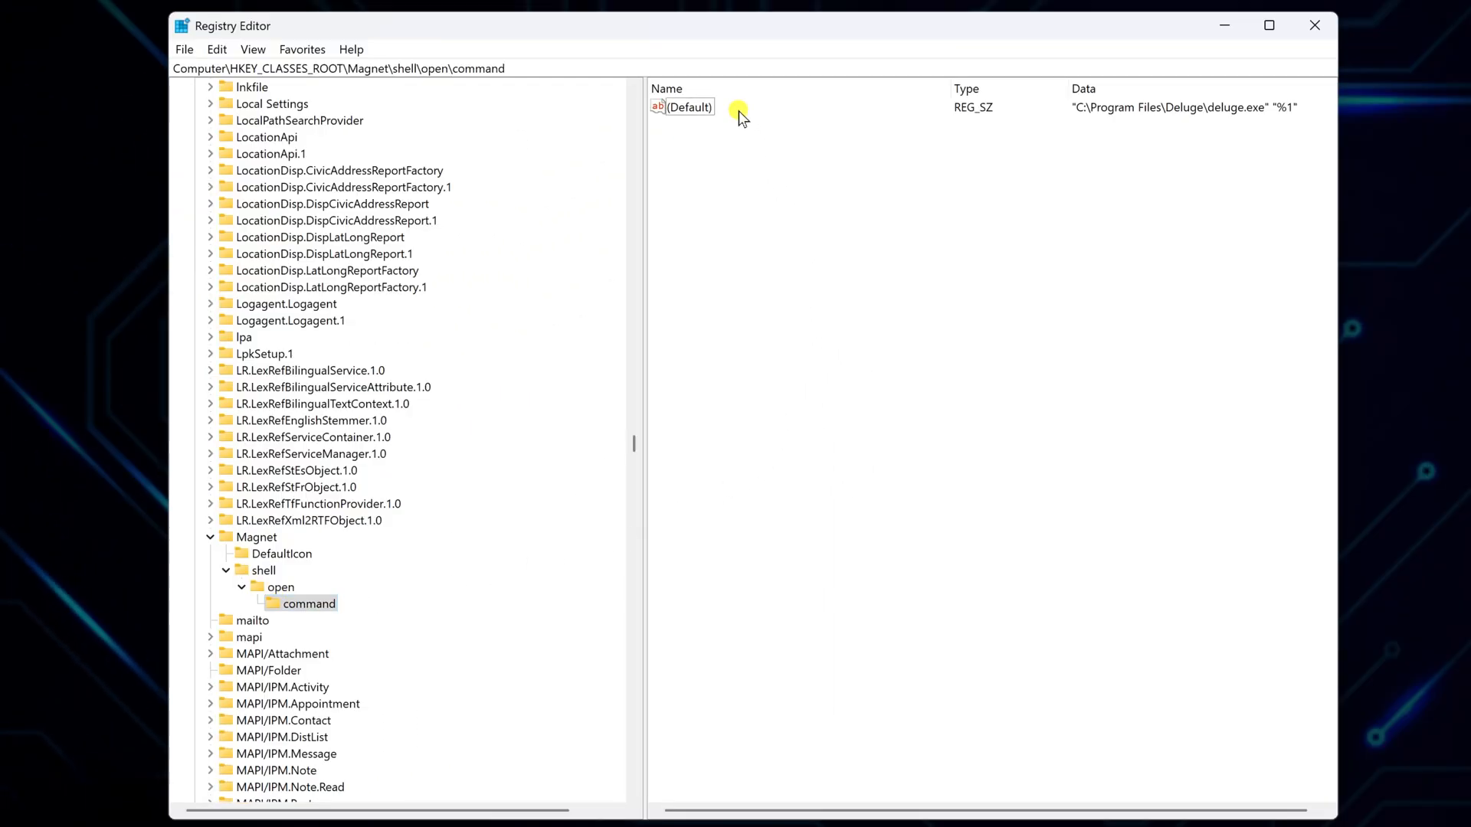
Step: Bring up the Edit String dialog for the command key's (Default) value showing the Deluge path
{"action": "double_click", "coordinate": [688, 107]}
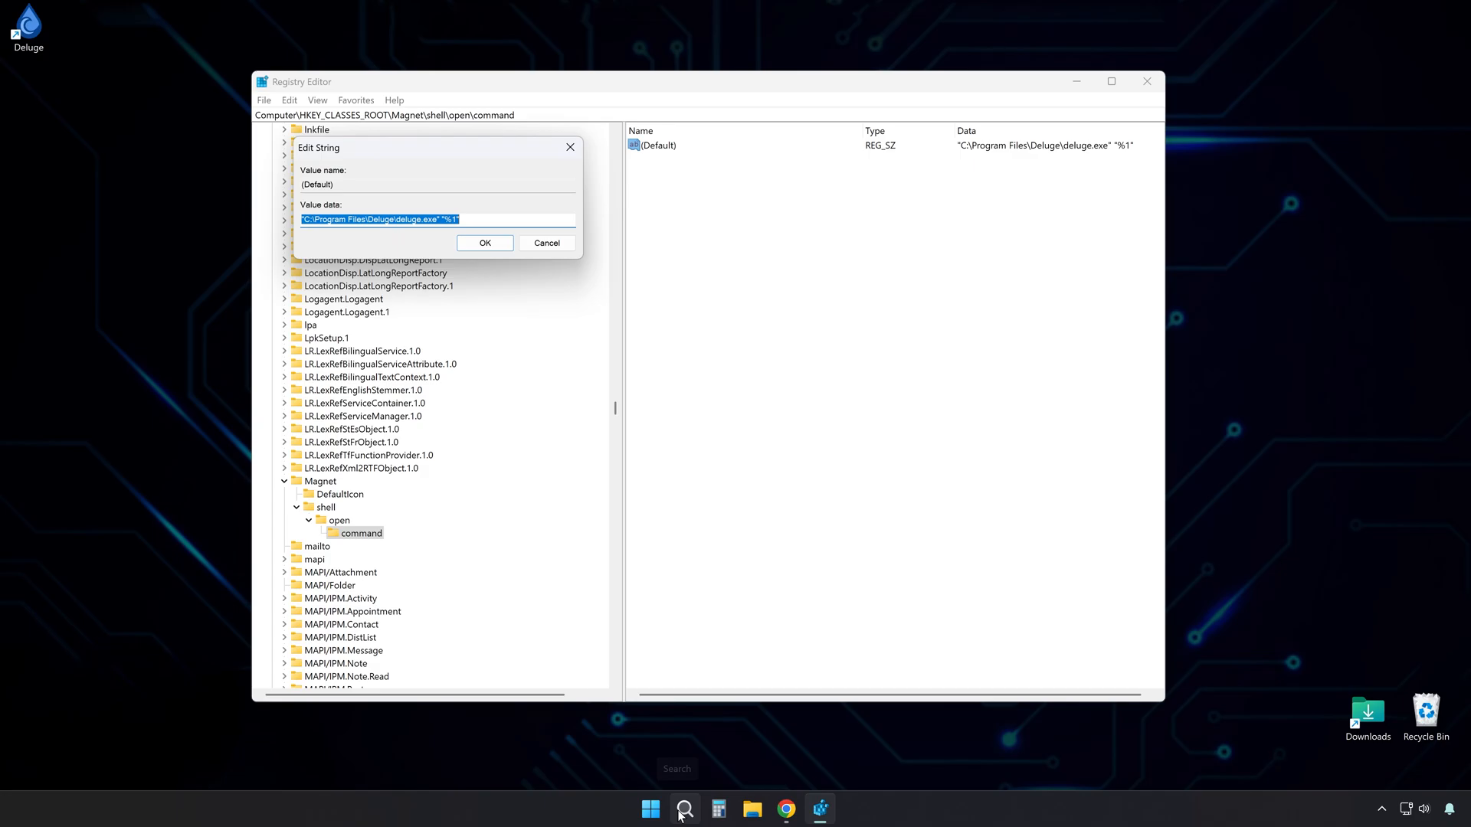
Step: Copy C:\Program Files\qBittorrent\qbittorrent.exe from the qBittorrent shortcut's Properties Target field
{"action": "left_click", "coordinate": [677, 809]}
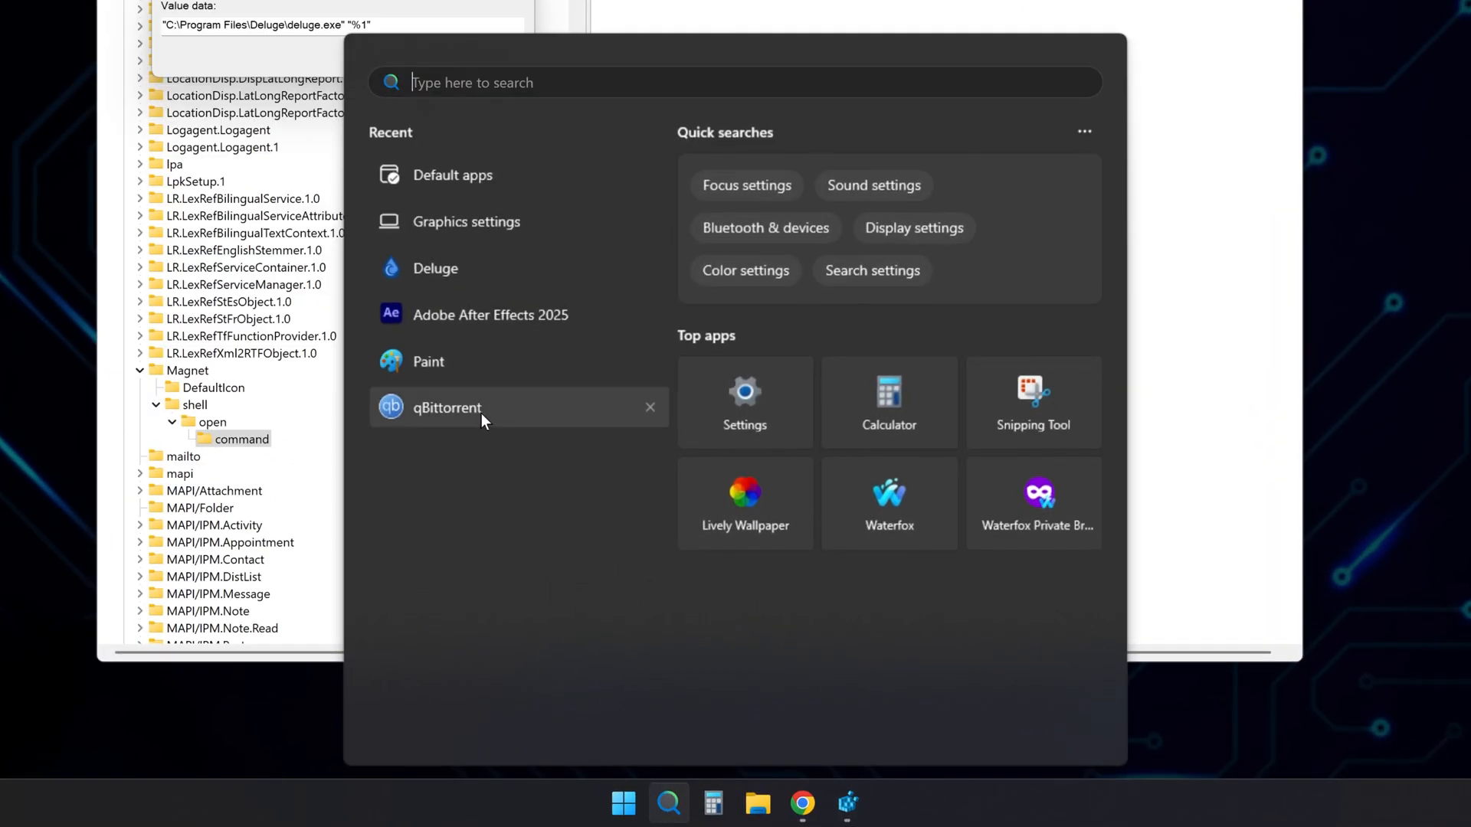
{"action": "left_click", "coordinate": [445, 408]}
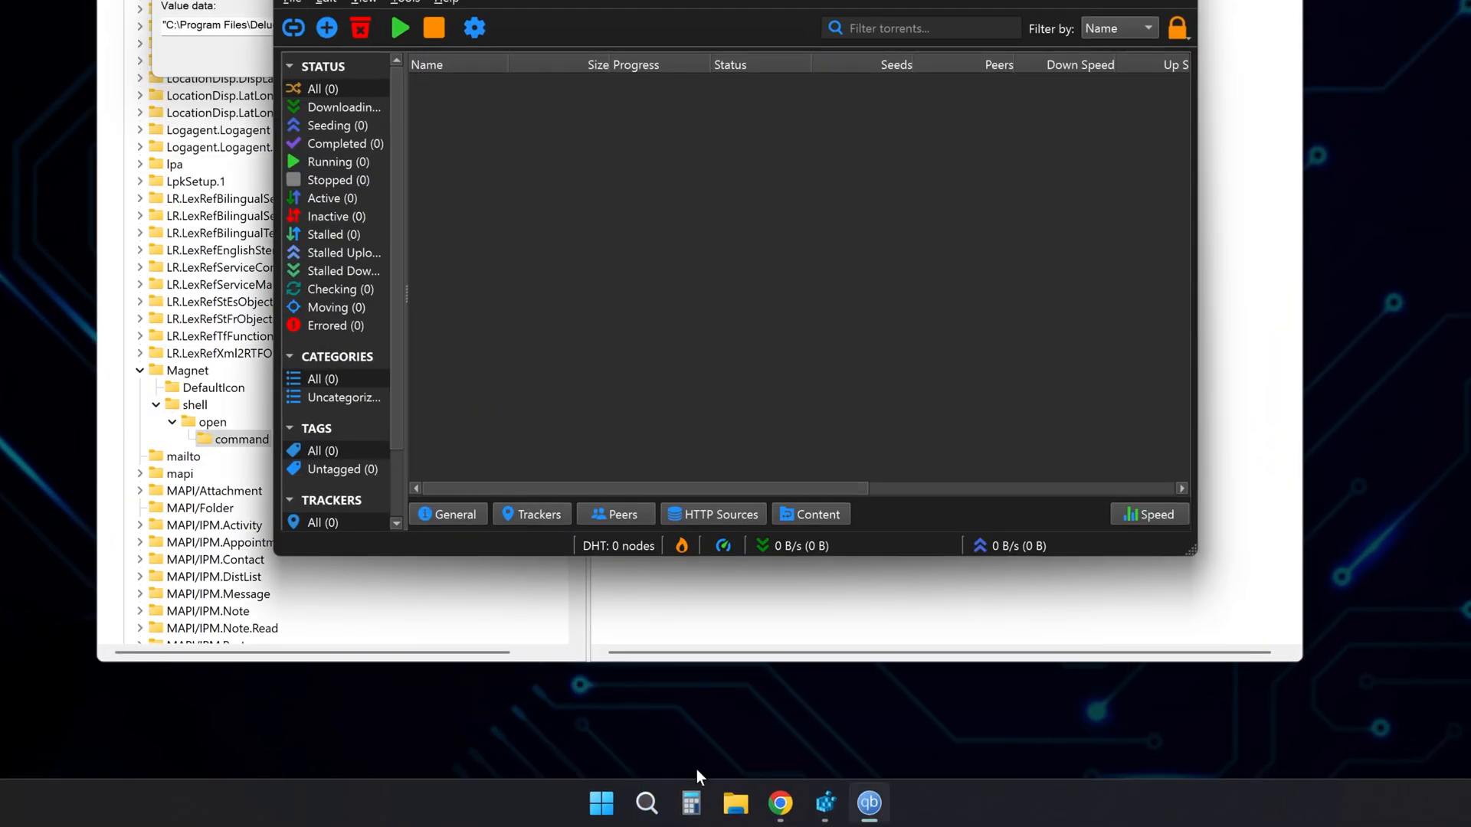
{"action": "right_click", "coordinate": [868, 805]}
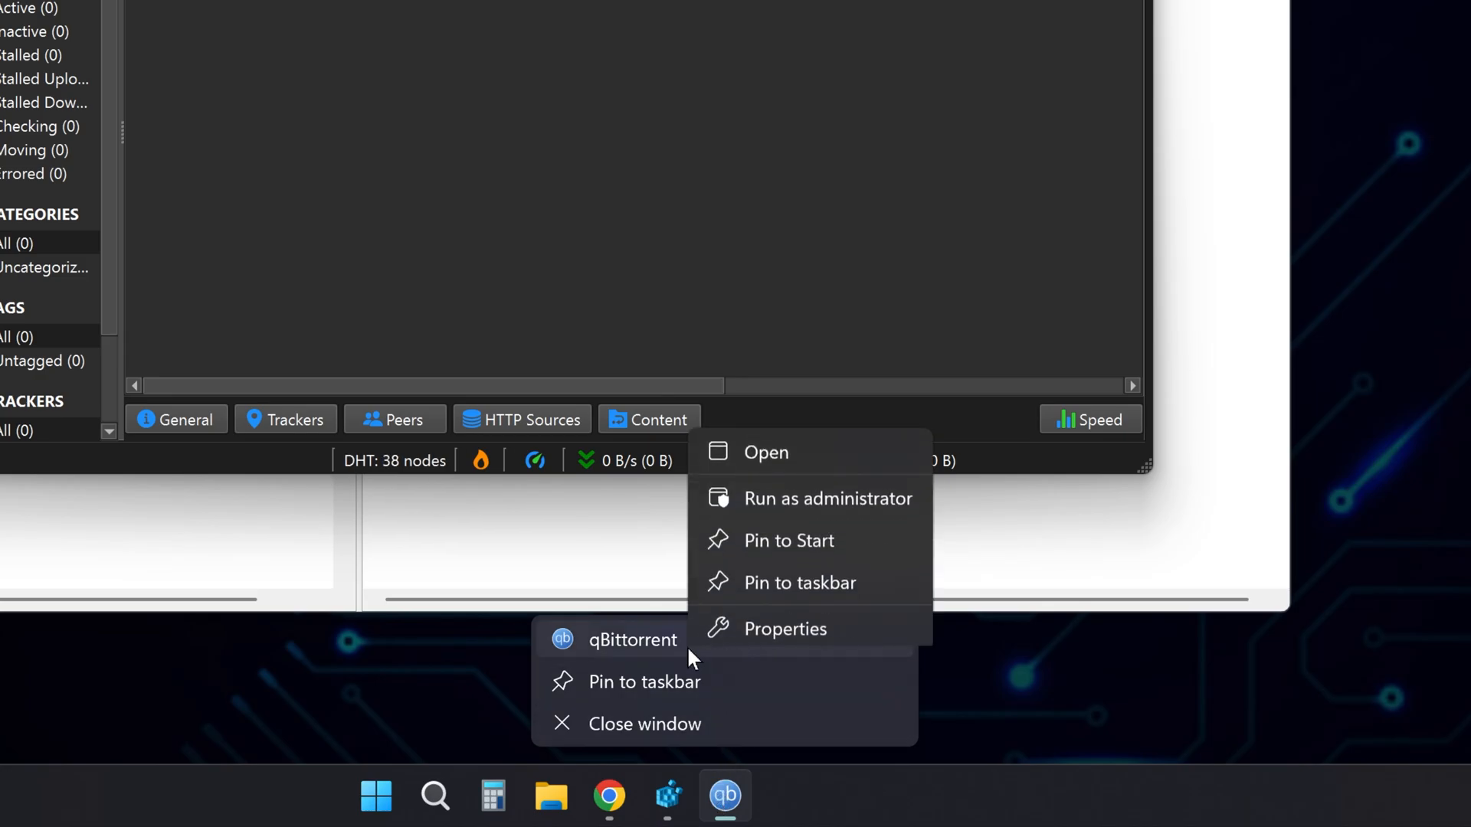
{"action": "left_click", "coordinate": [784, 628]}
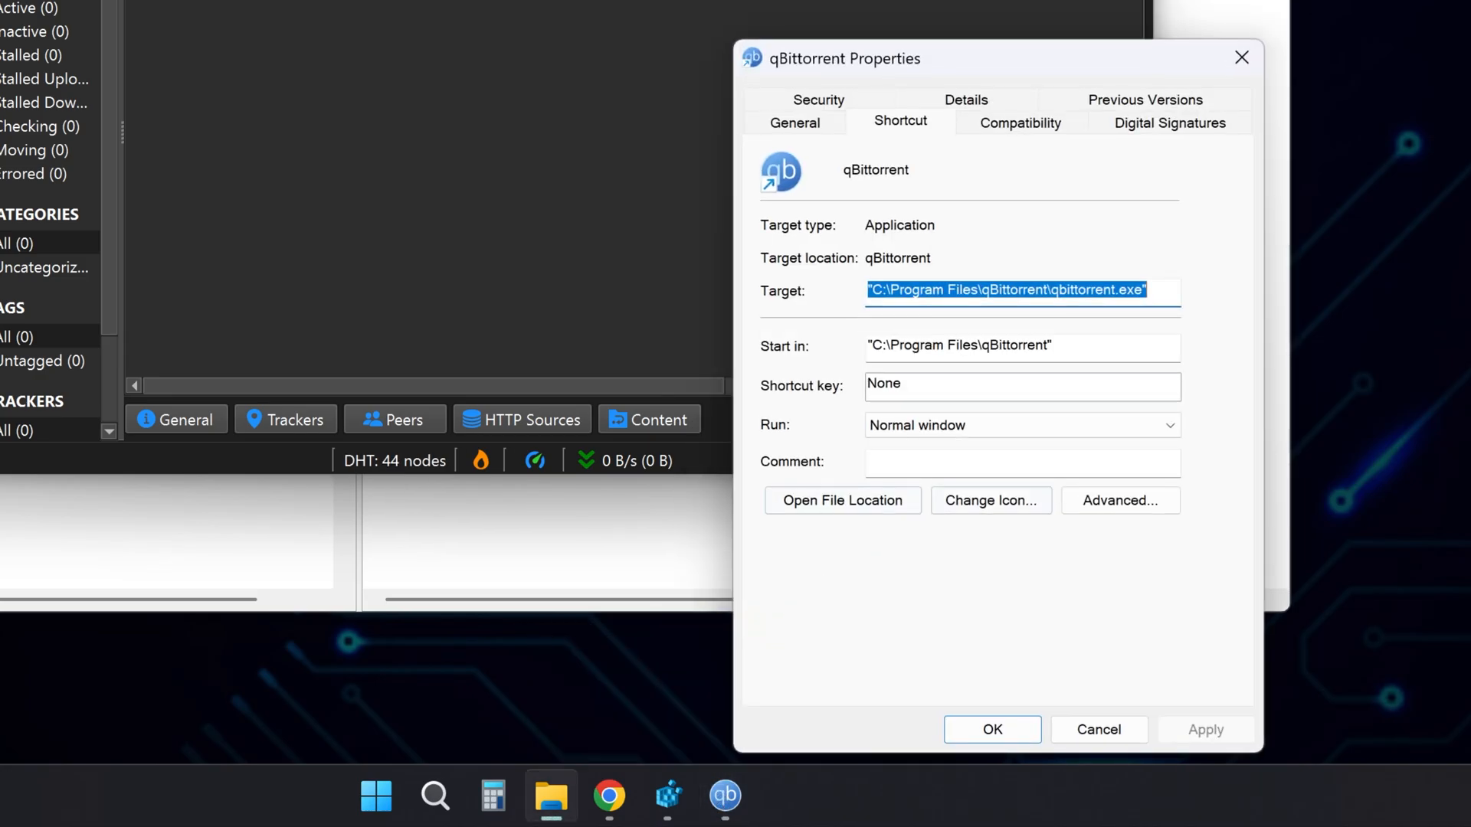
{"action": "right_click", "coordinate": [1032, 290]}
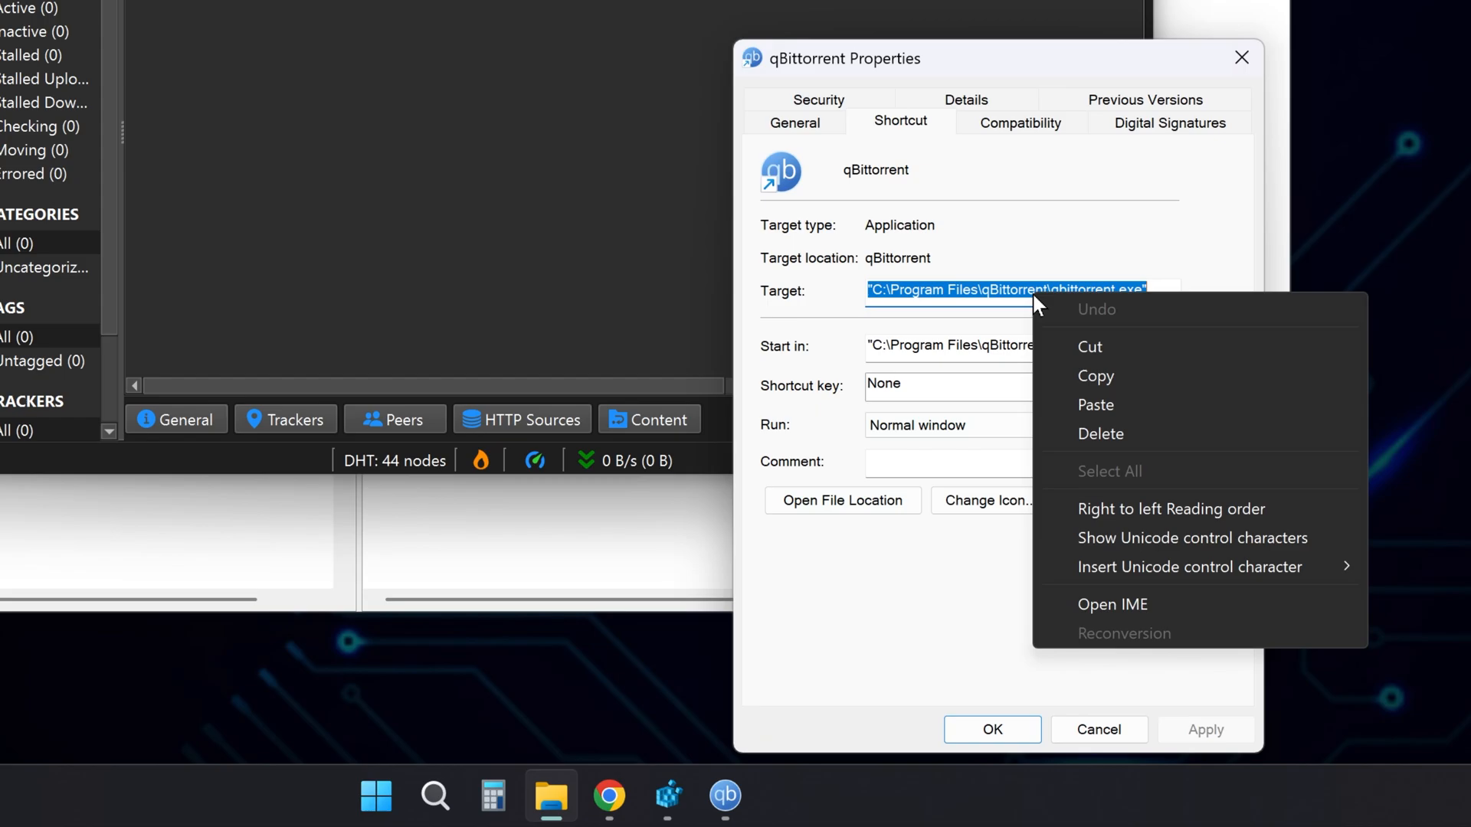
{"action": "left_click", "coordinate": [1097, 429]}
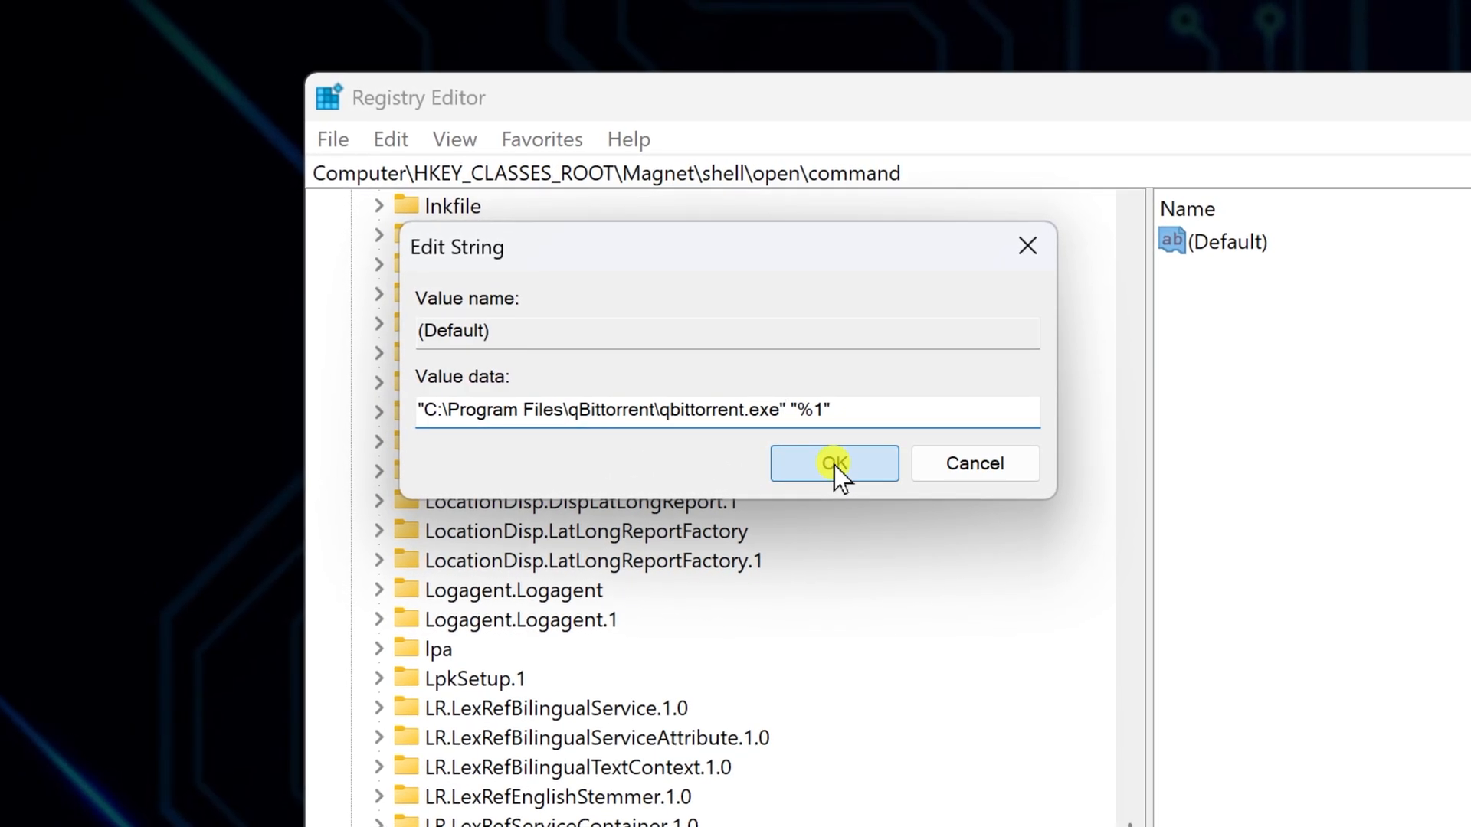
Step: Confirm the Magnet command value as "C:\Program Files\qBittorrent\qbittorrent.exe" "%1"
{"action": "left_click", "coordinate": [833, 462]}
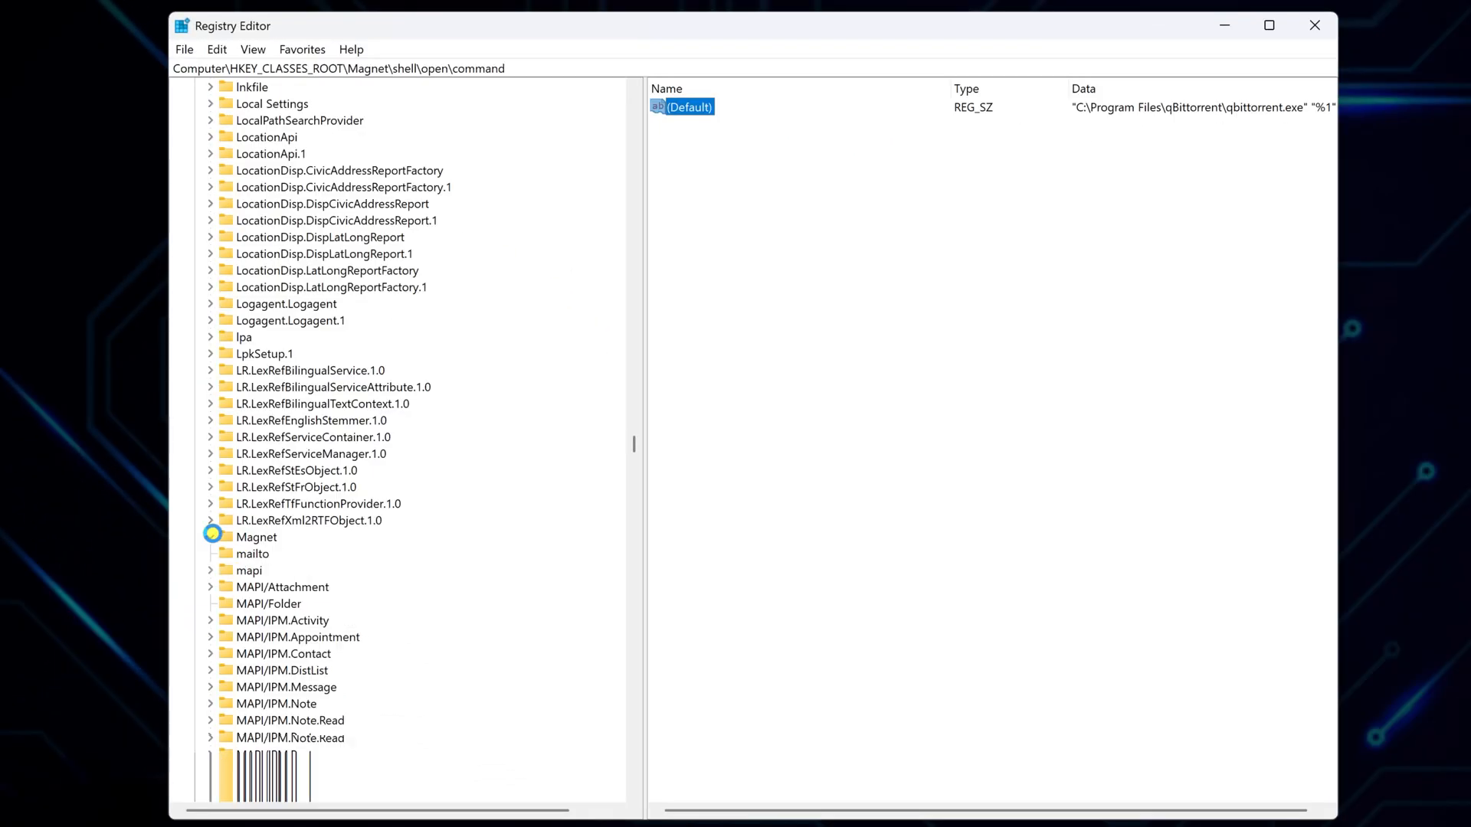
Step: Locate the .torrent key under HKEY_CLASSES_ROOT and edit its (Default) value to qbittorrent.file.torrent
{"action": "left_click", "coordinate": [256, 536]}
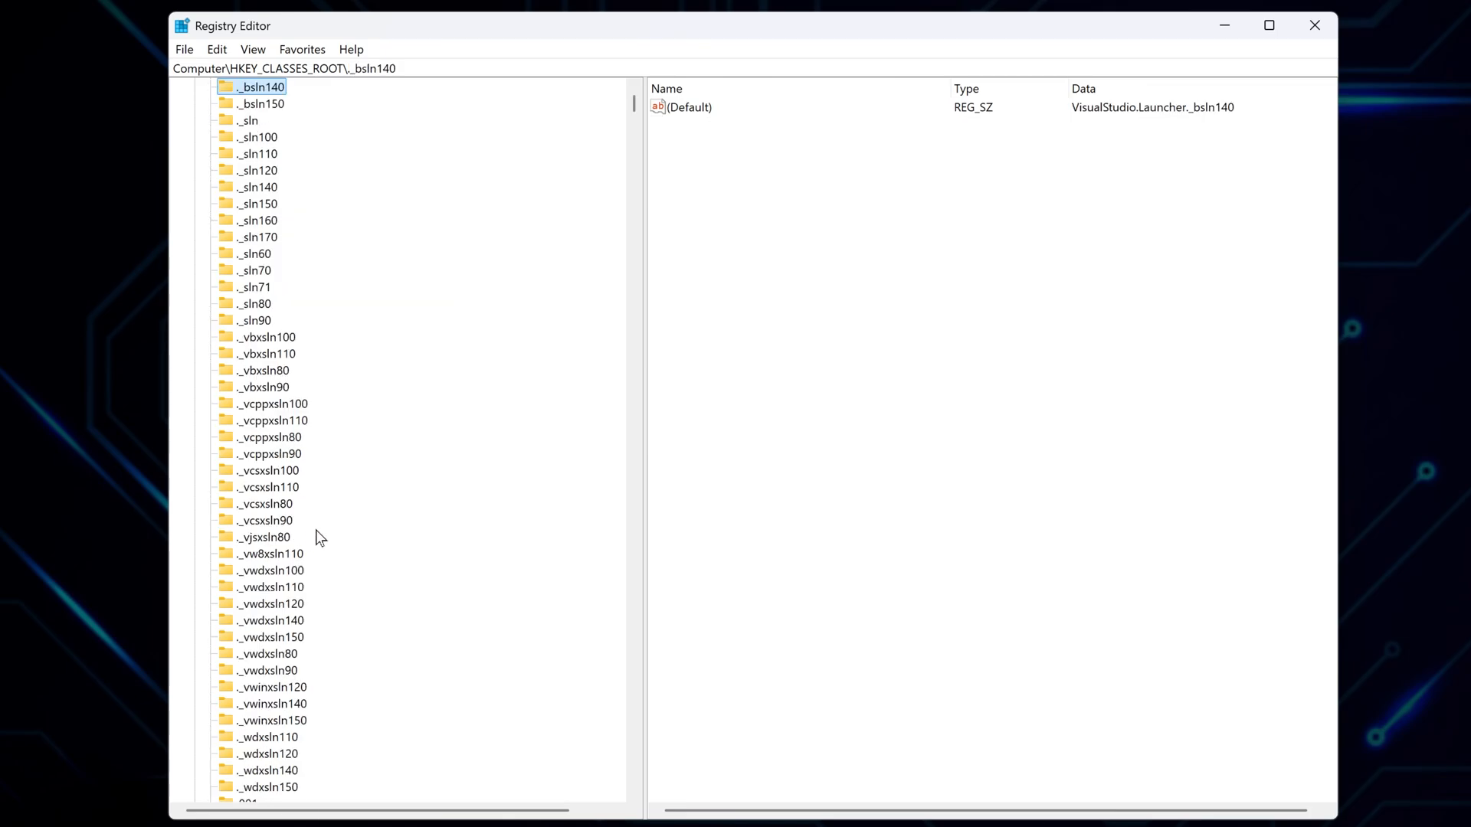
{"action": "scroll", "scroll_direction": "up", "scroll_amount": 3}
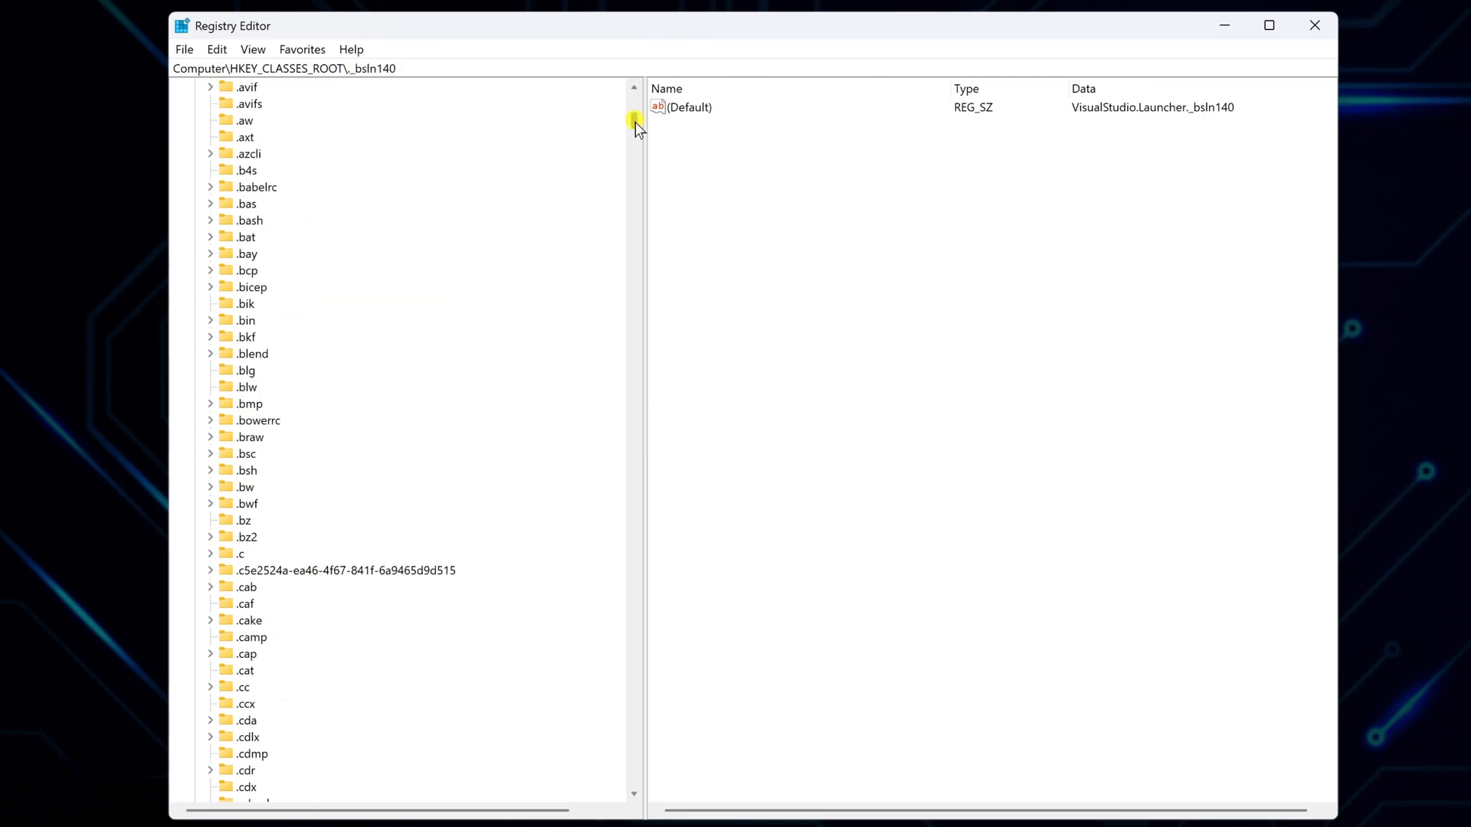
{"action": "scroll", "scroll_direction": "down", "scroll_amount": 3}
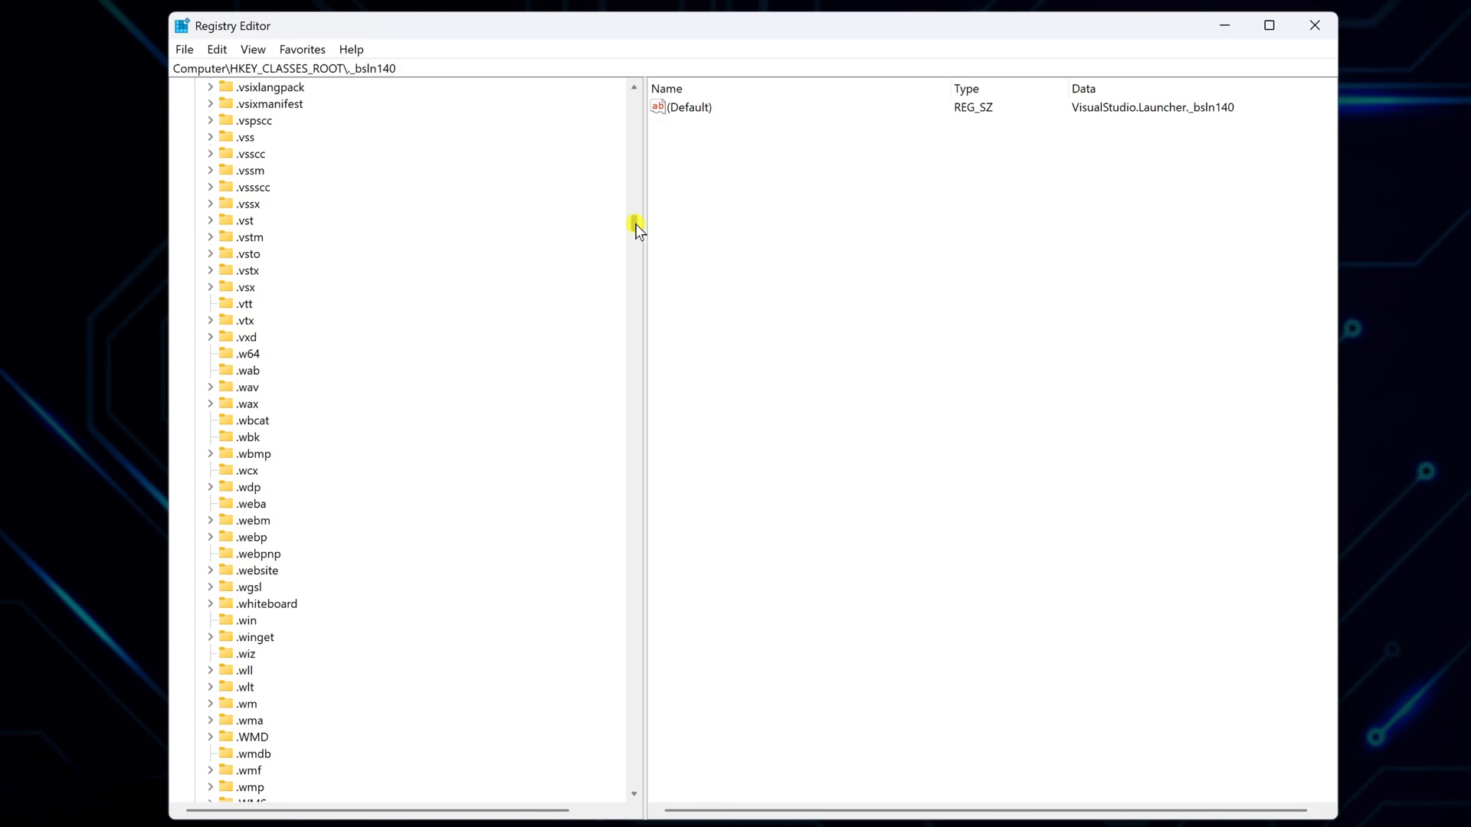
{"action": "scroll", "scroll_direction": "up", "scroll_amount": 3}
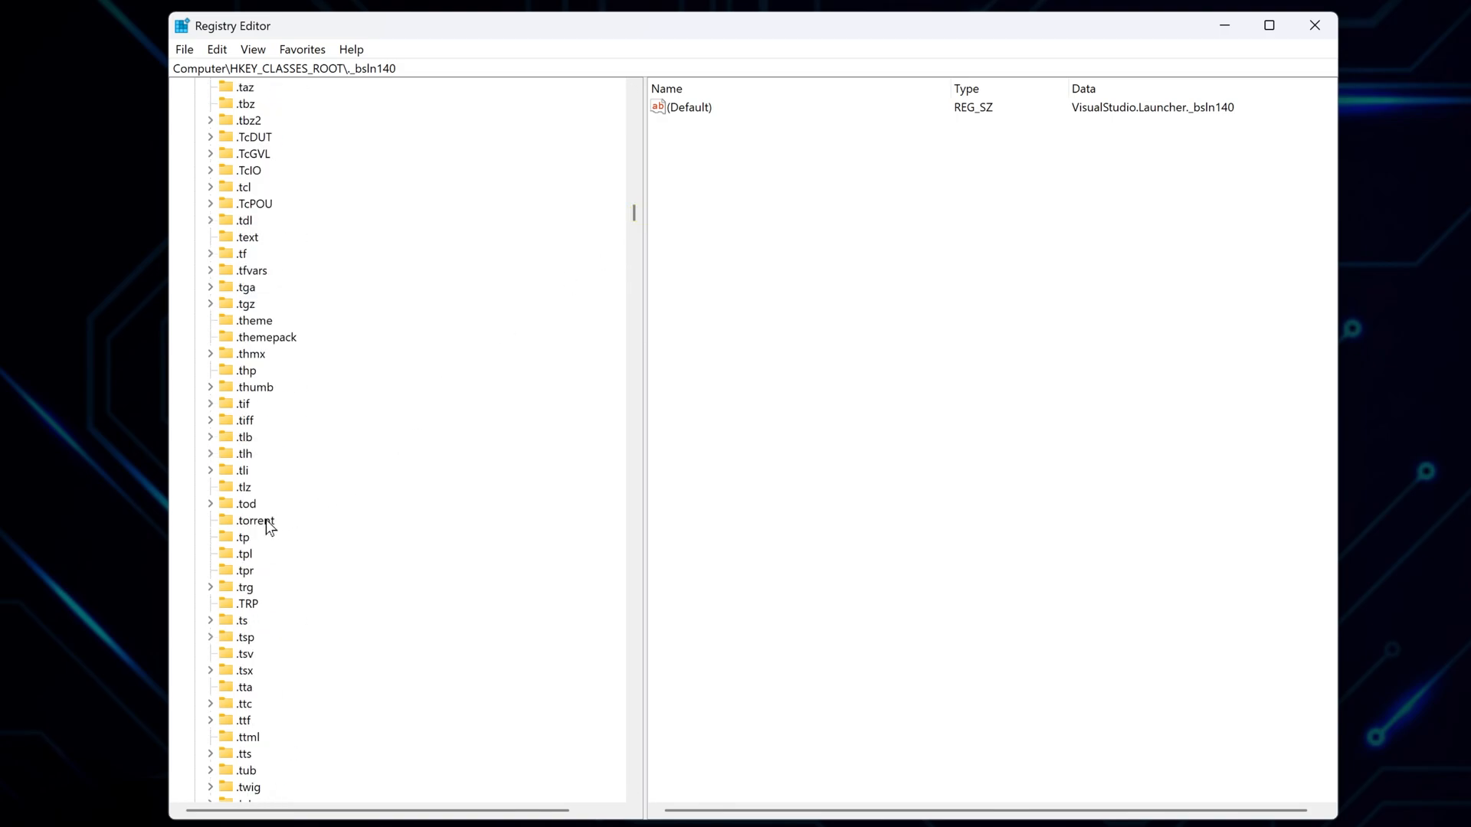
{"action": "left_click", "coordinate": [254, 521]}
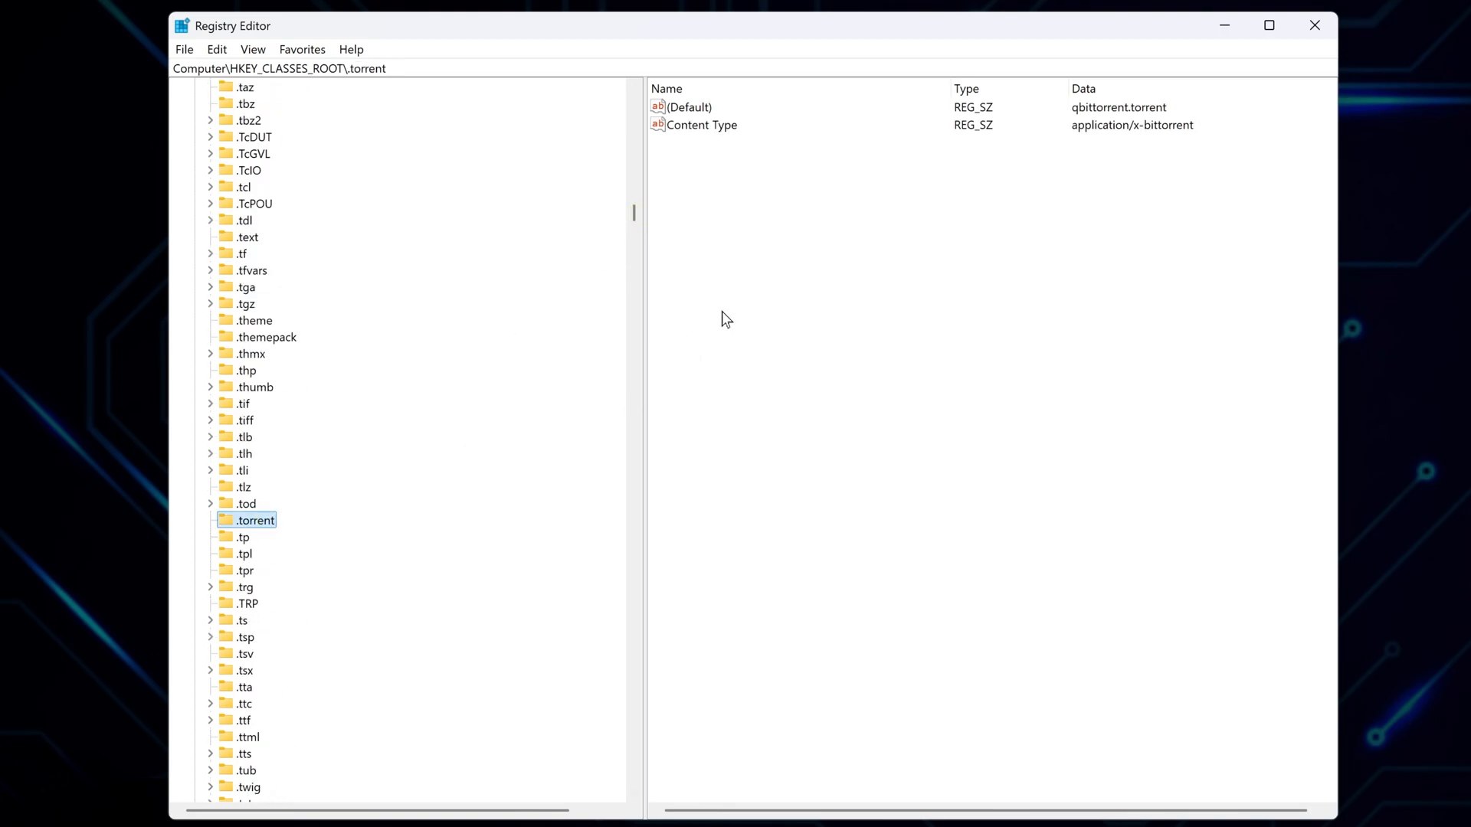
{"action": "double_click", "coordinate": [690, 107]}
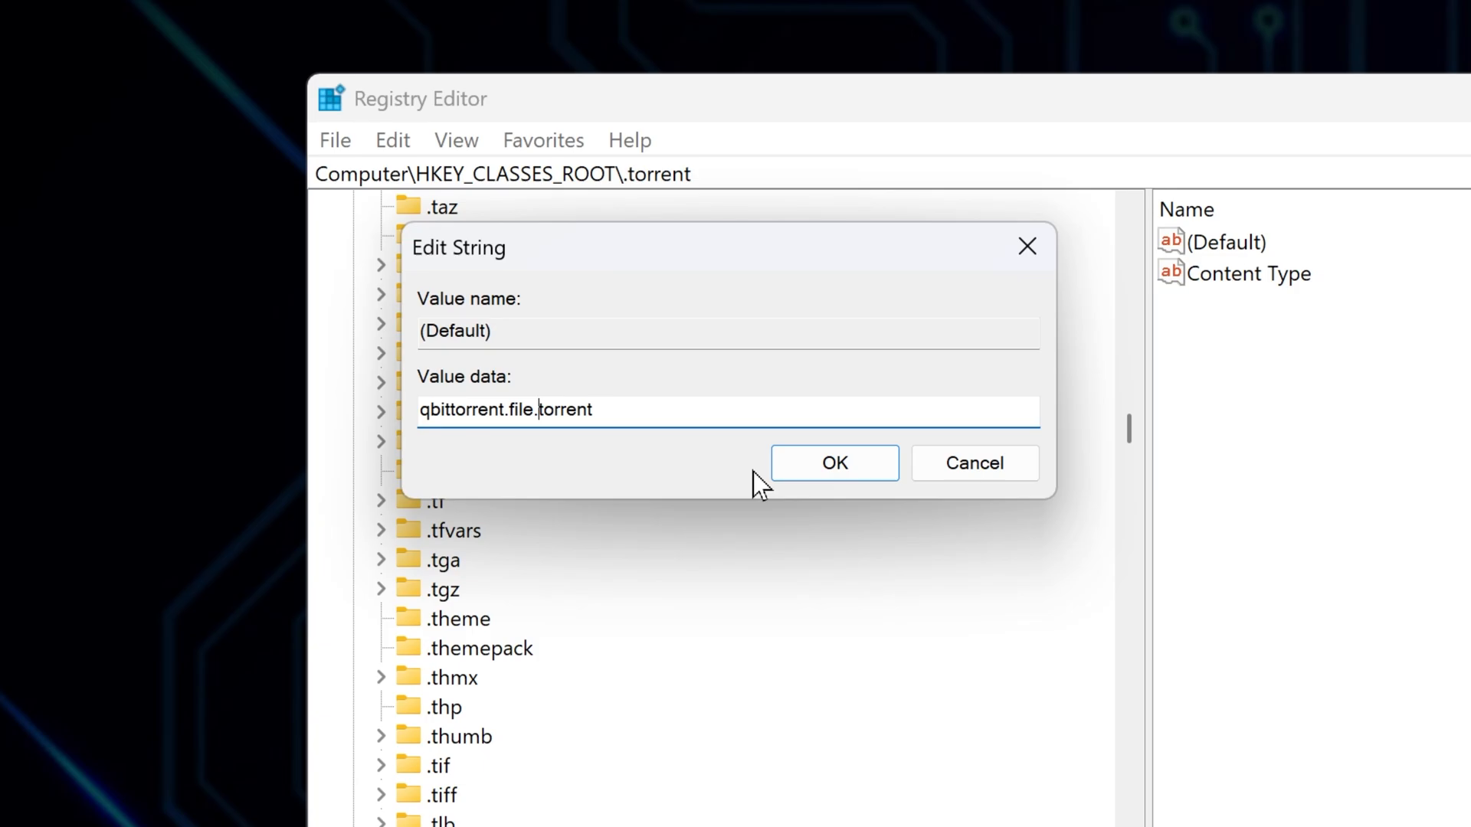
Step: Save qbittorrent.file.torrent as the .torrent default value and close Registry Editor
{"action": "left_click", "coordinate": [834, 463]}
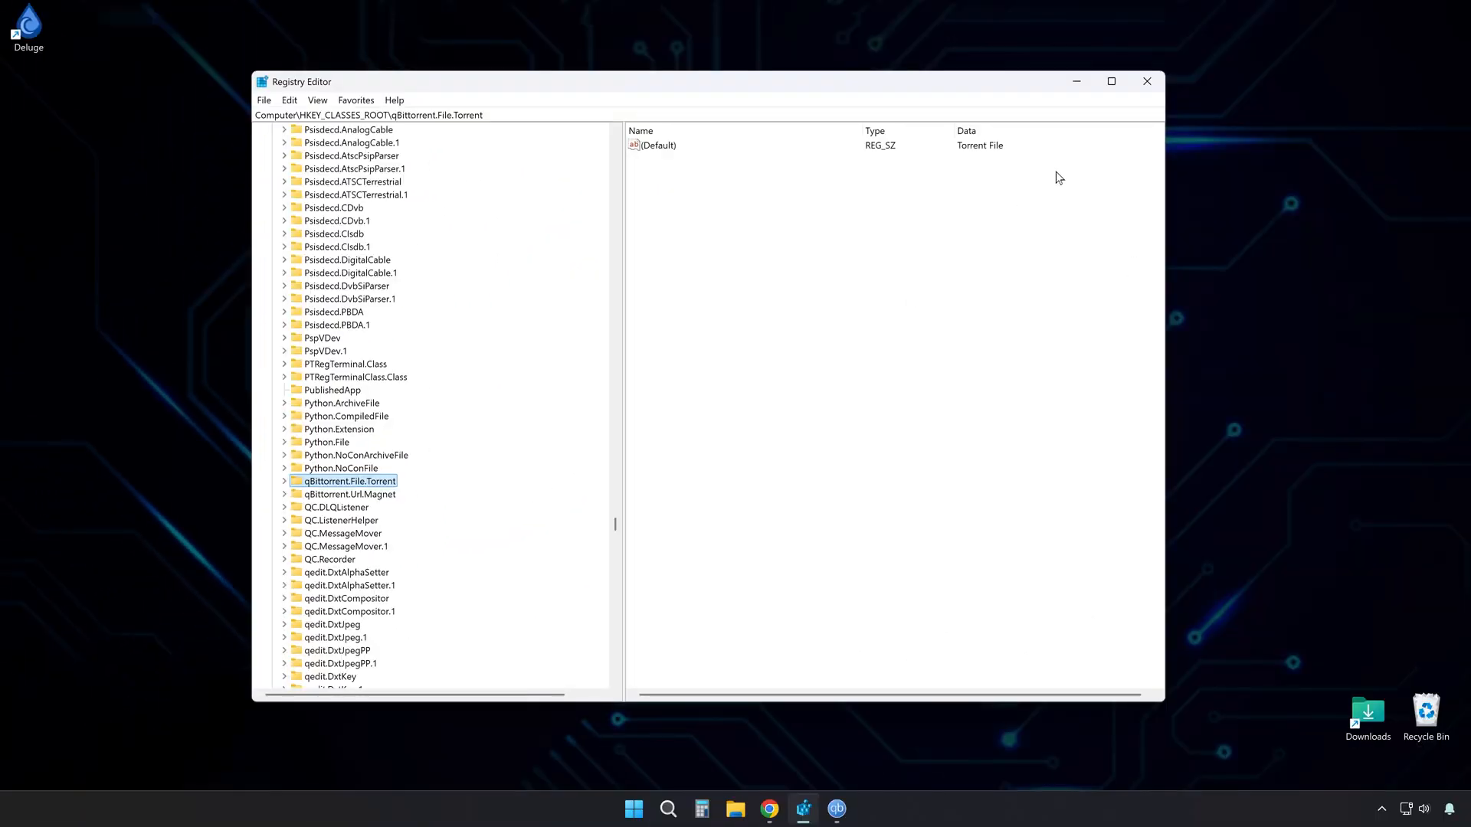
{"action": "left_click", "coordinate": [1146, 82]}
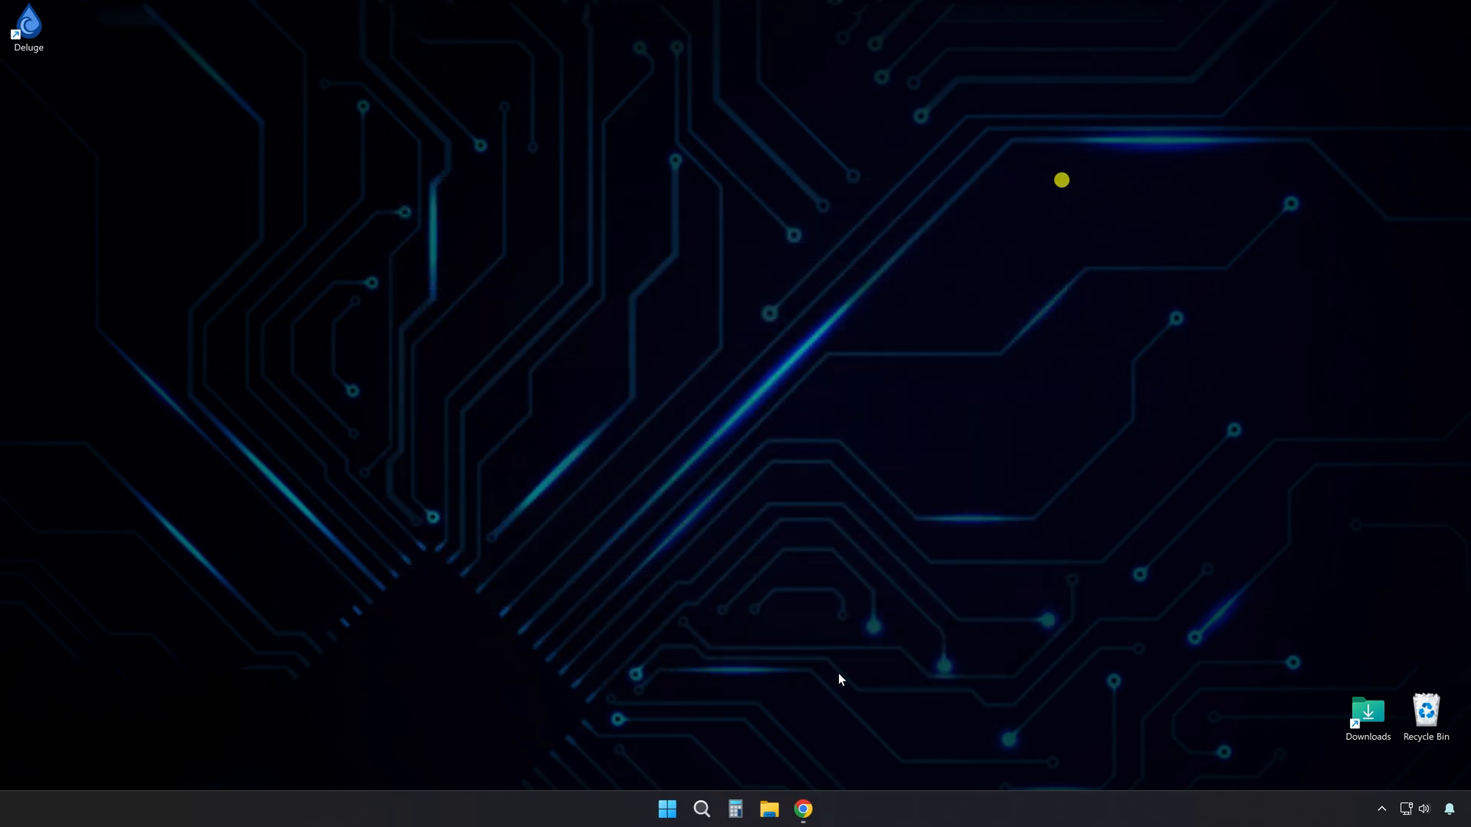
Step: Launch Google Chrome from the taskbar onto the Arch Linux downloads page
{"action": "left_click", "coordinate": [802, 809]}
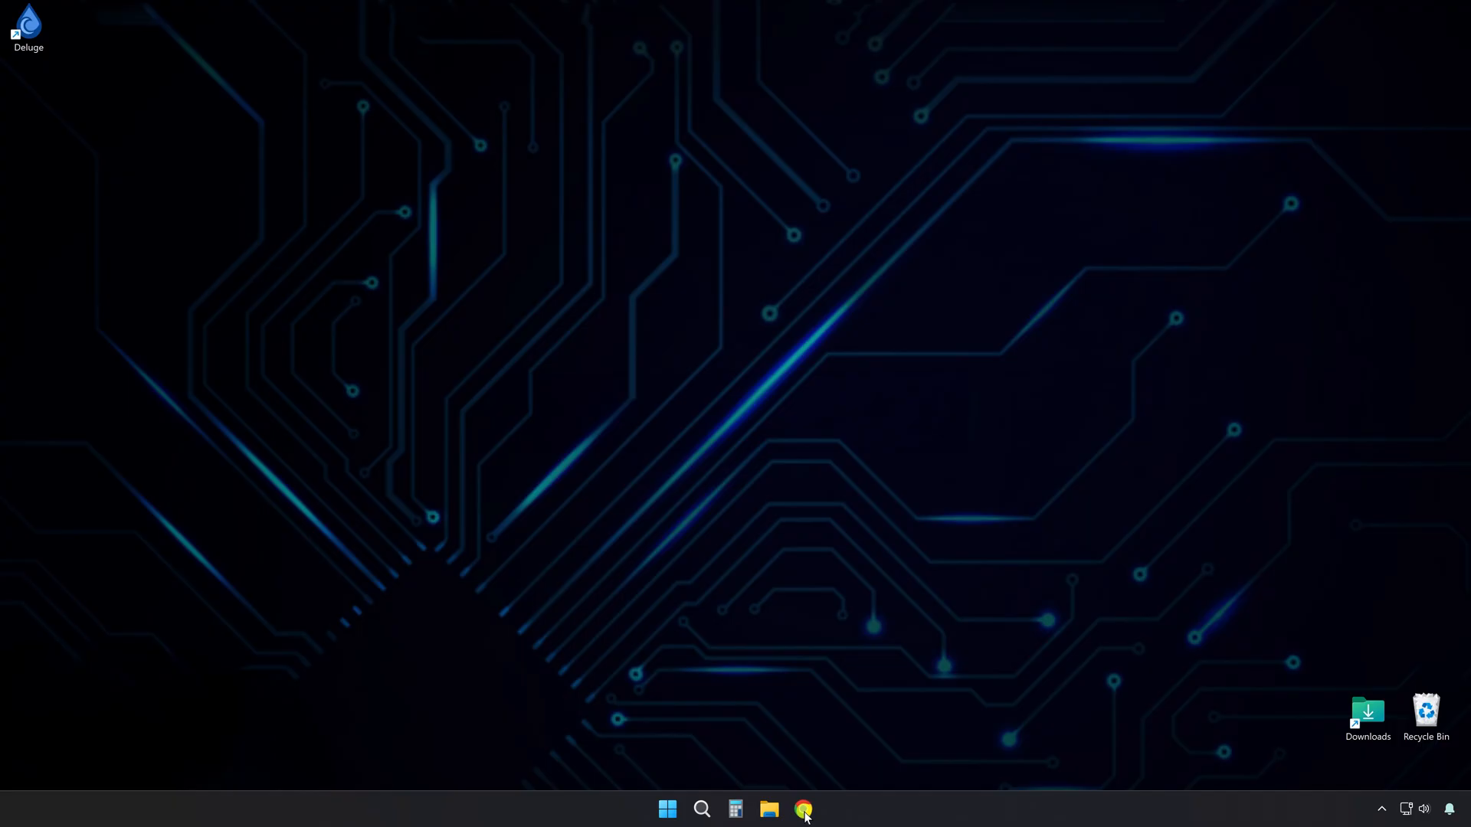
{"action": "left_click", "coordinate": [802, 809]}
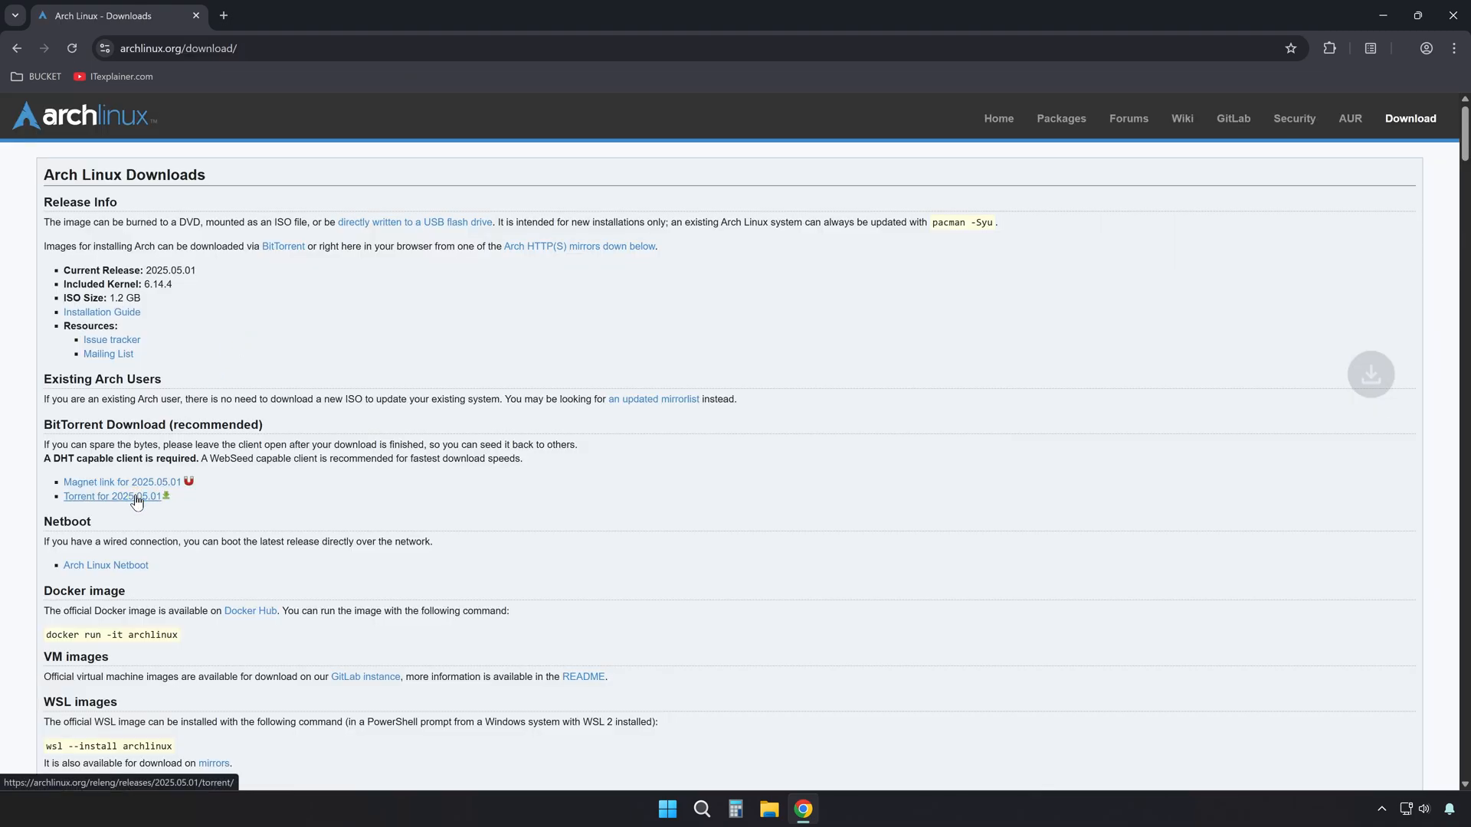
Step: Verify the Arch Linux 'Torrent for 2025.05.01' and 'Magnet link for 2025.05.01' both launch qBittorrent
{"action": "left_click", "coordinate": [112, 497]}
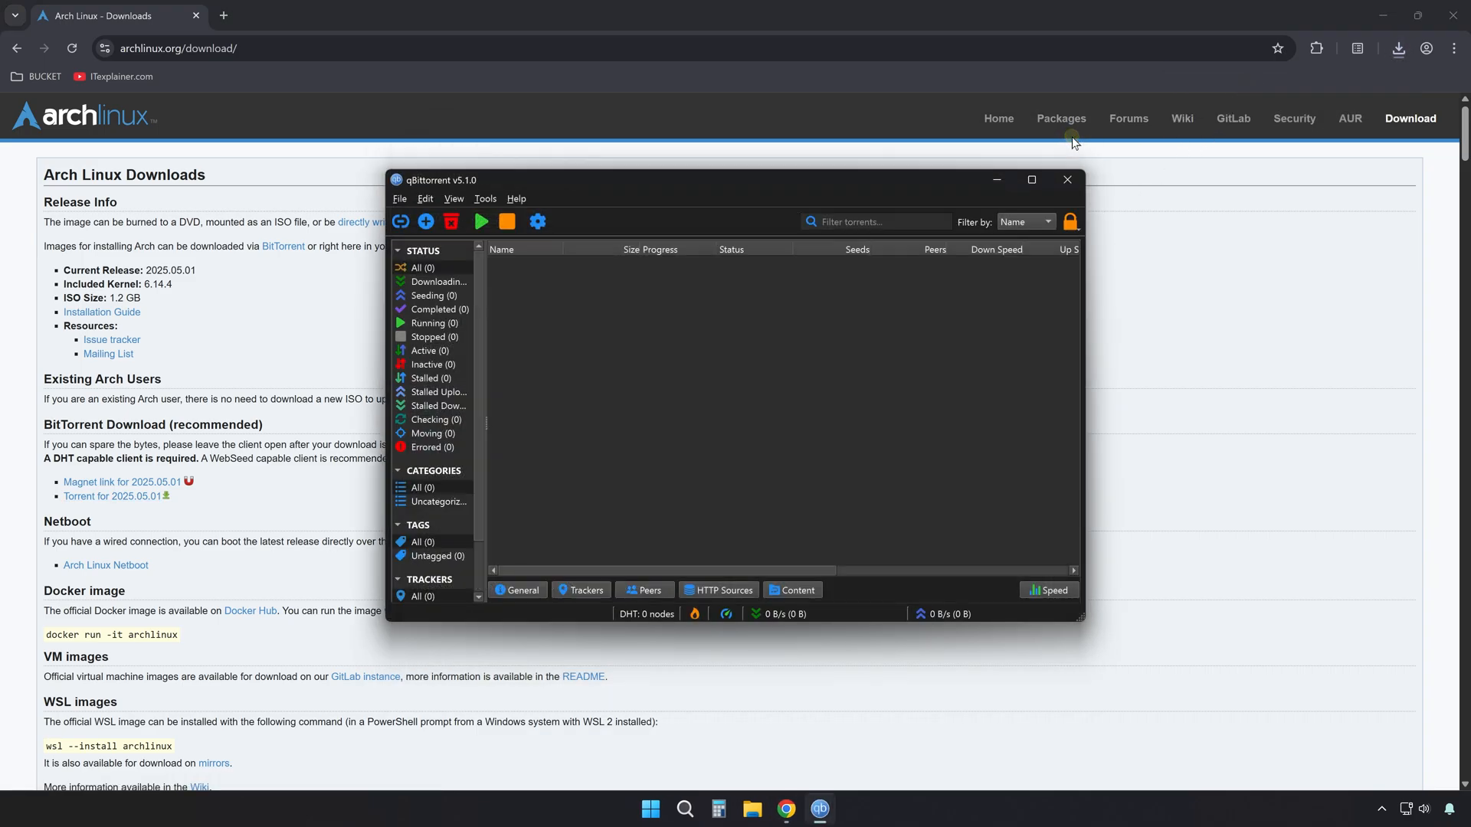
{"action": "left_click", "coordinate": [1066, 179]}
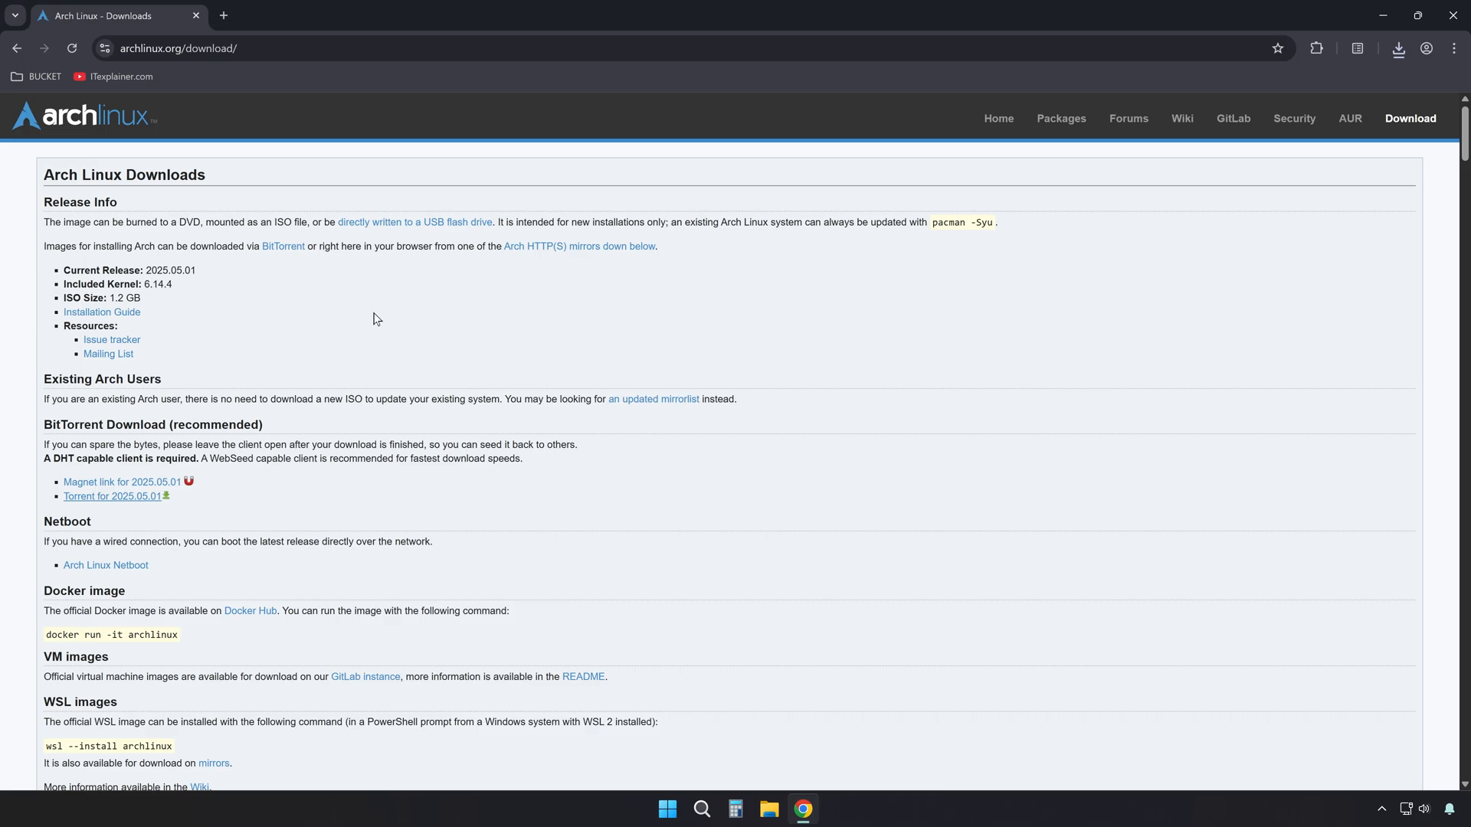
{"action": "left_click", "coordinate": [121, 486]}
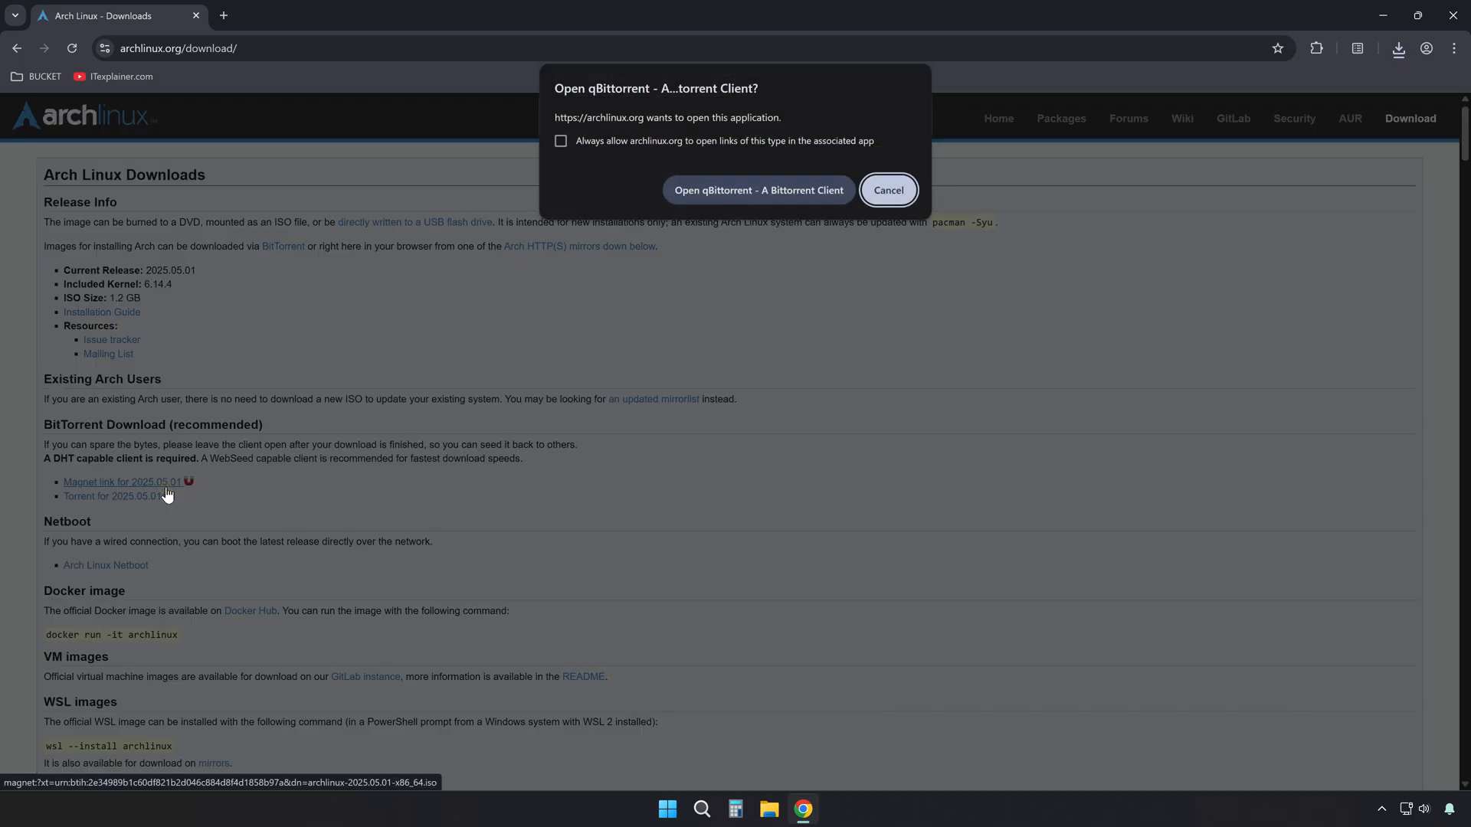
{"action": "left_click", "coordinate": [757, 190]}
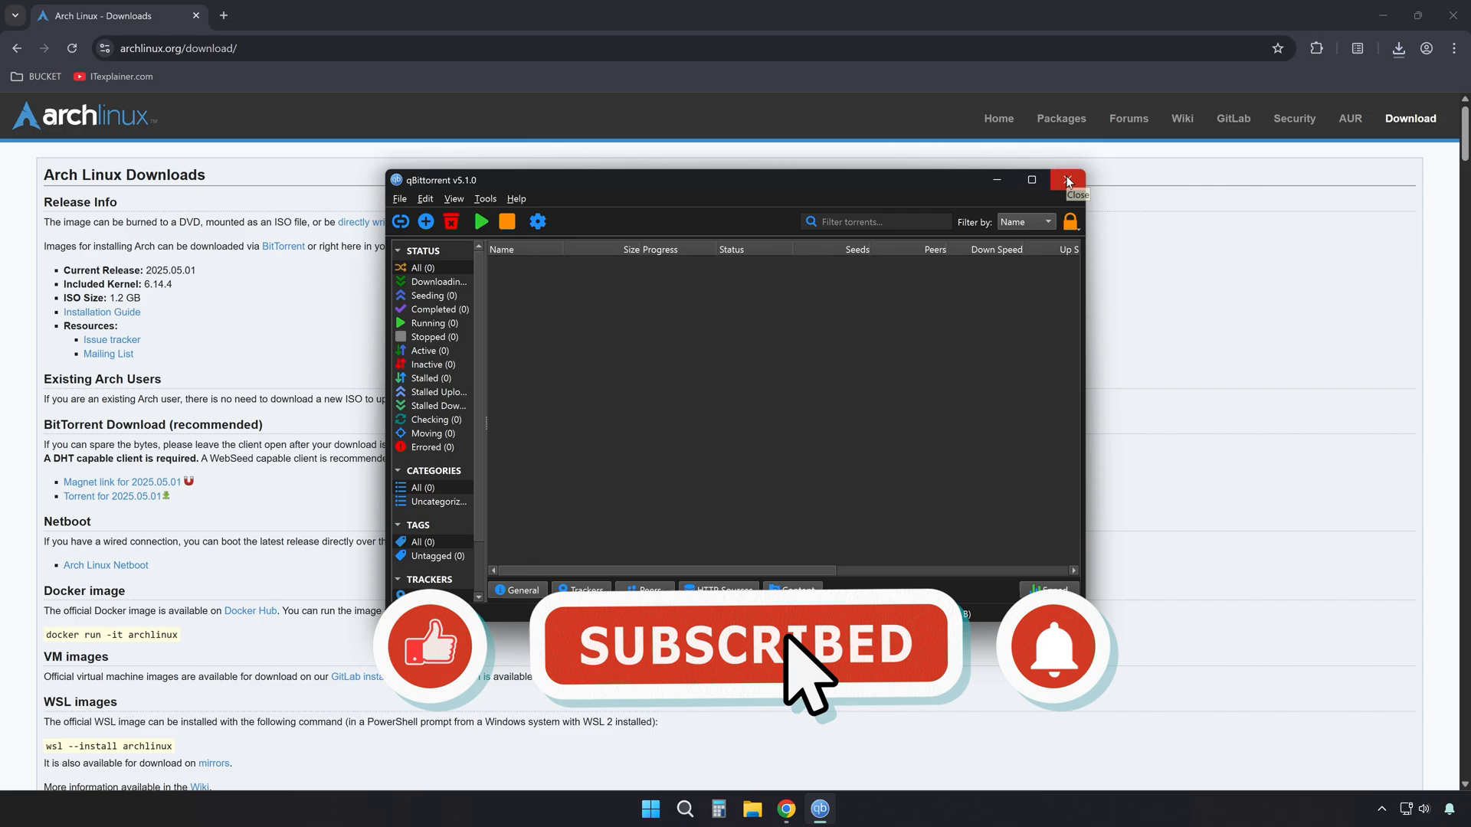
{"action": "left_click", "coordinate": [1067, 180]}
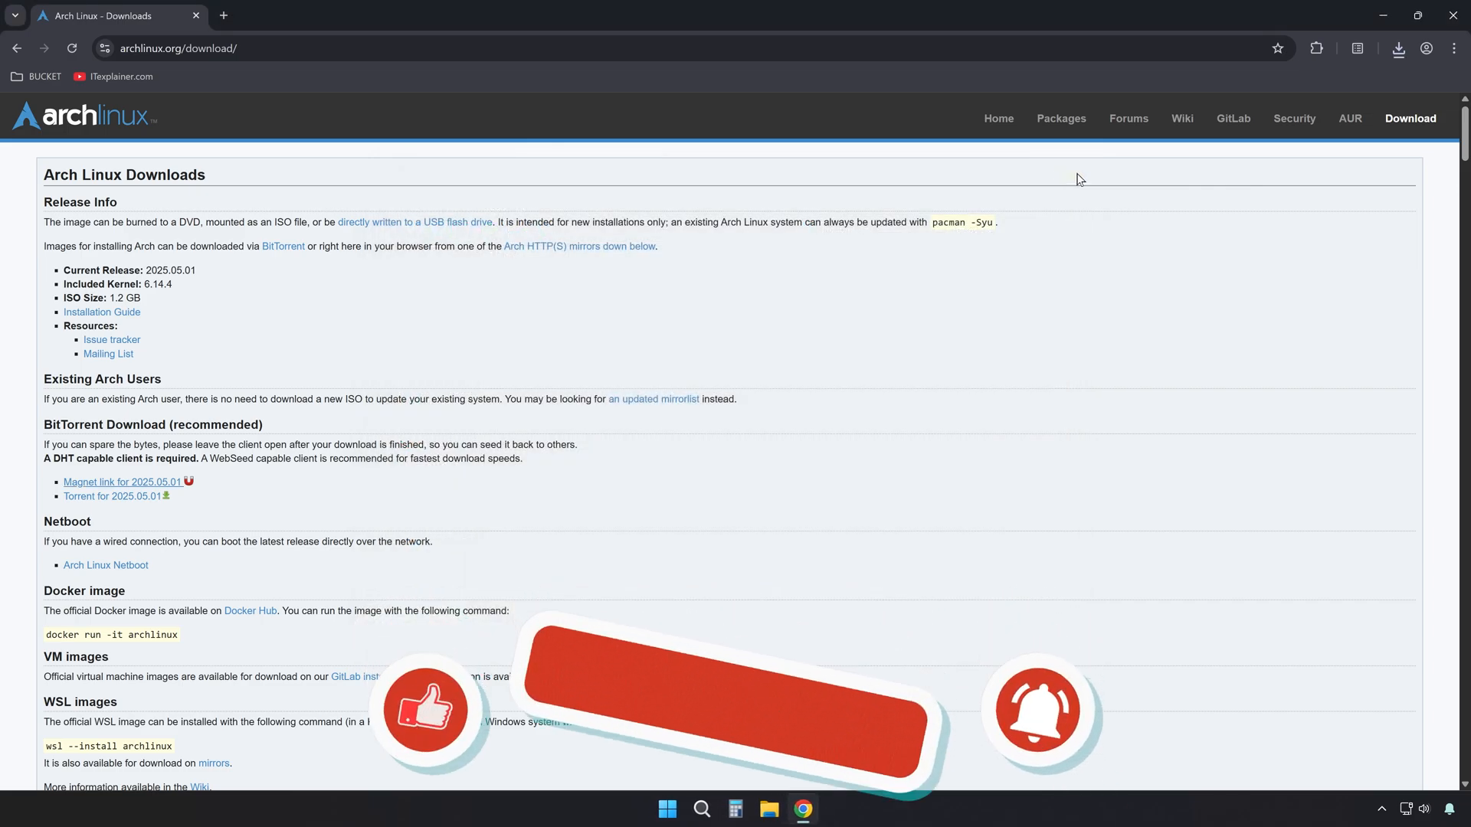